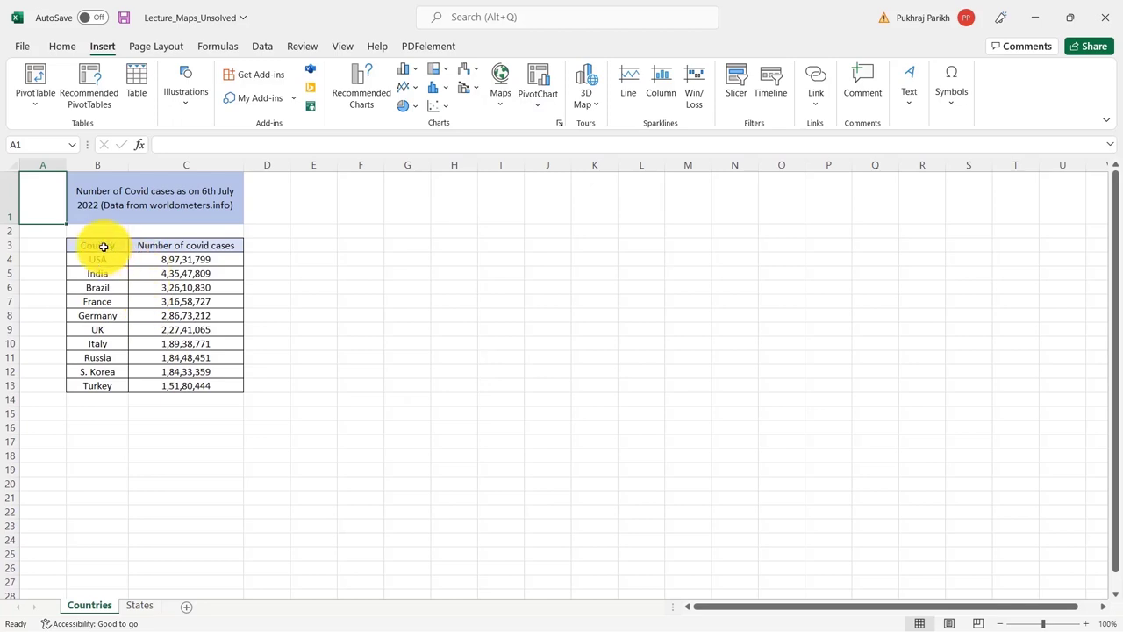
- Insert a filled map of the country and case-count table B3:C13
left_click_drag(97, 245, 185, 385)
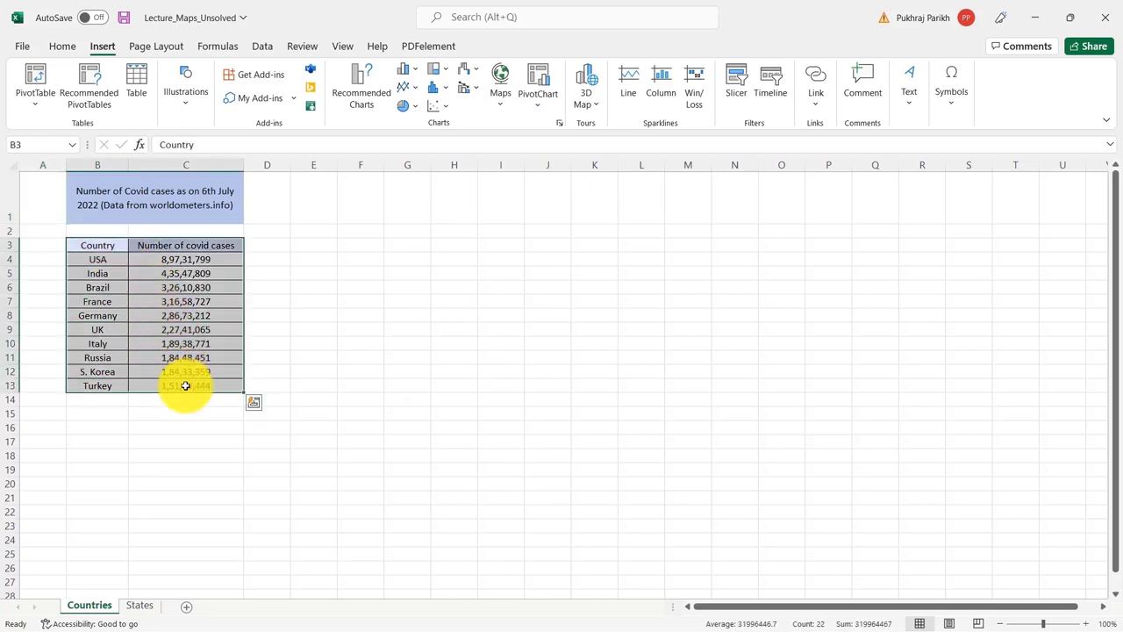
left_click(500, 84)
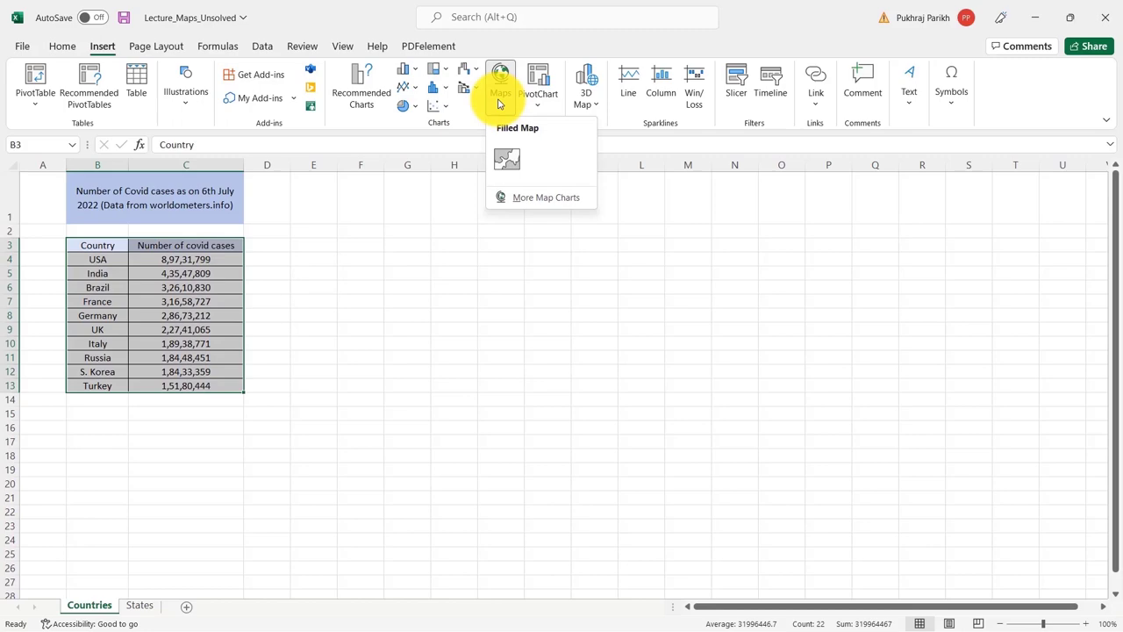
mouse_move(506, 160)
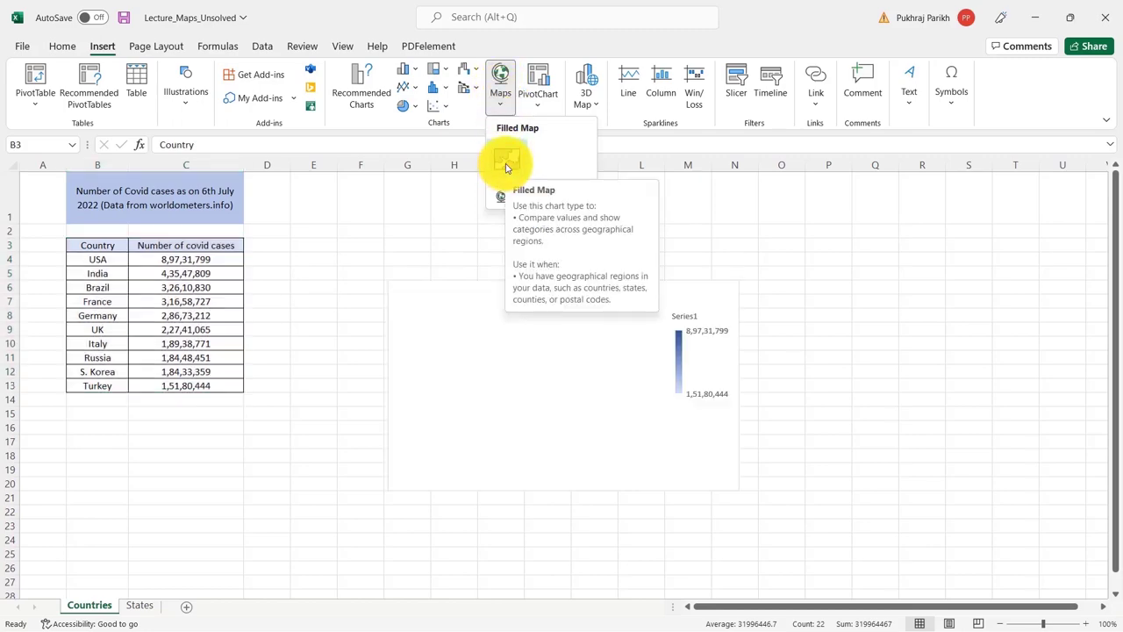
left_click(506, 165)
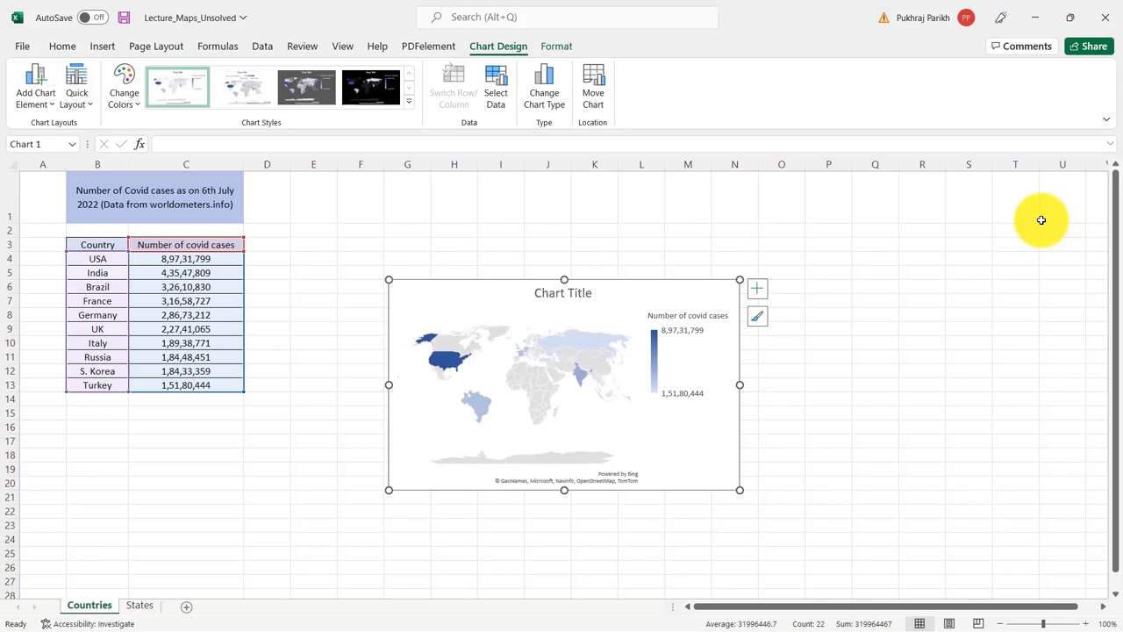
mouse_move(227, 346)
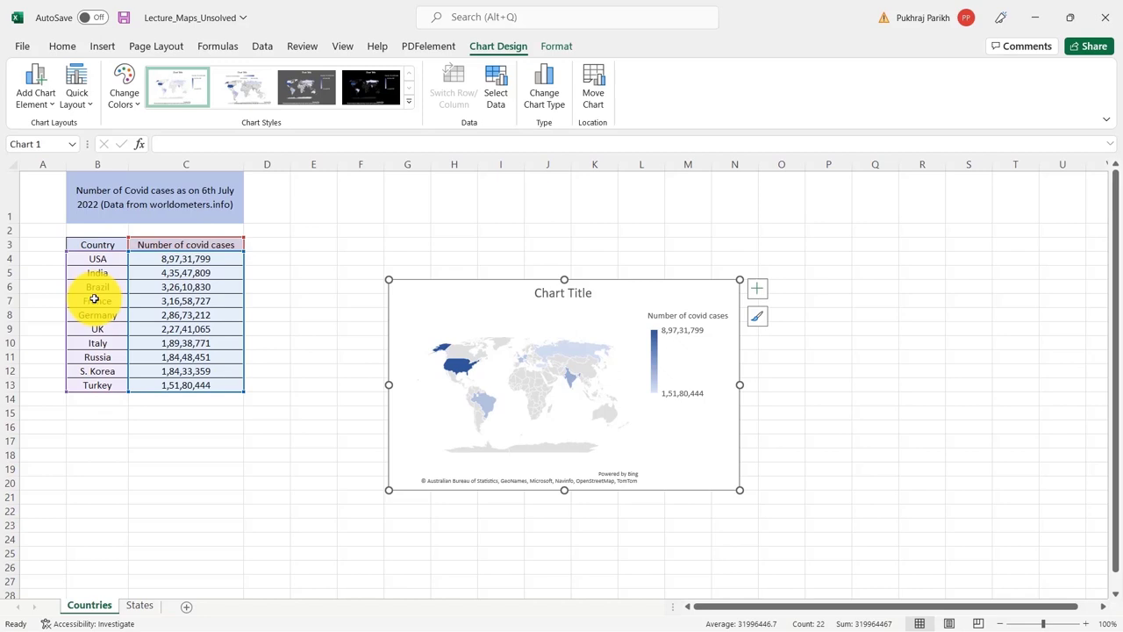
mouse_move(360, 343)
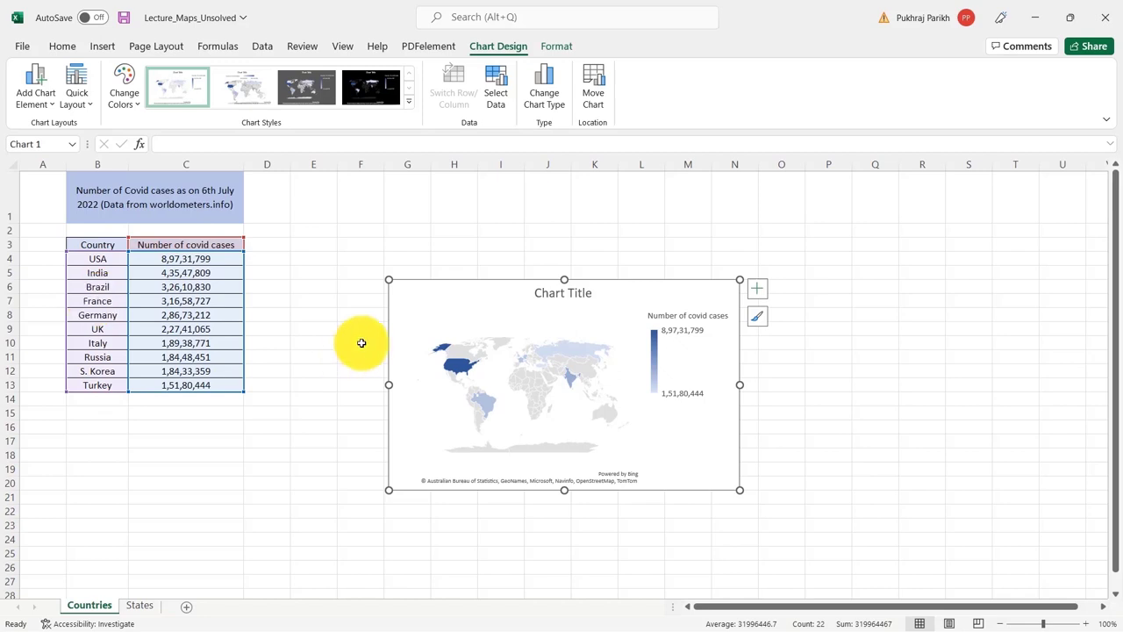
mouse_move(512, 419)
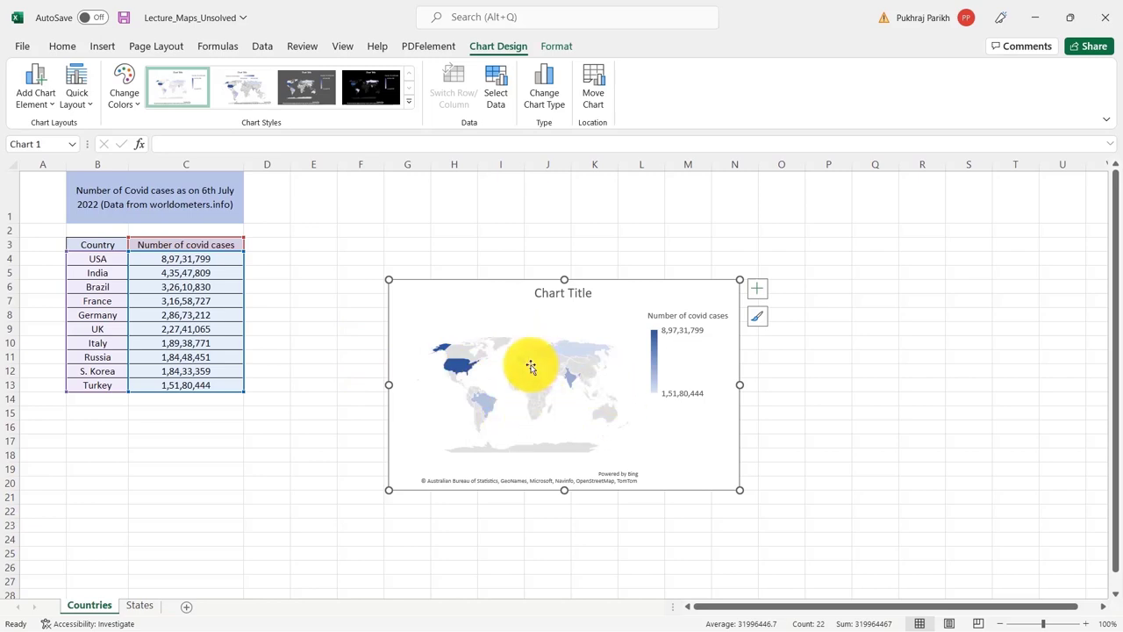
mouse_move(471, 355)
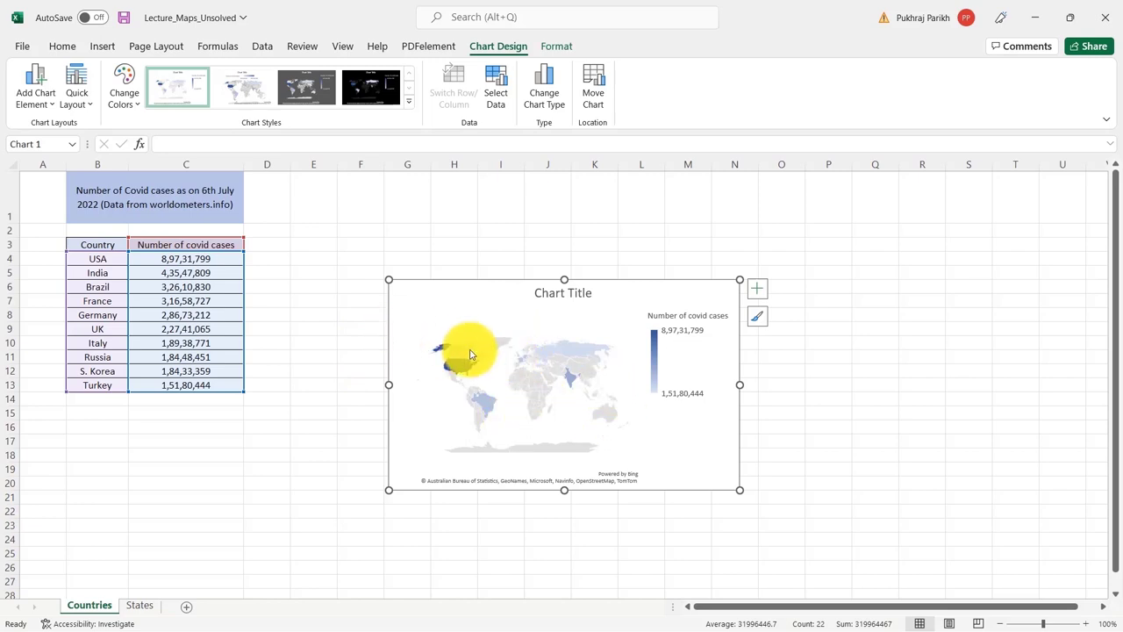
mouse_move(438, 322)
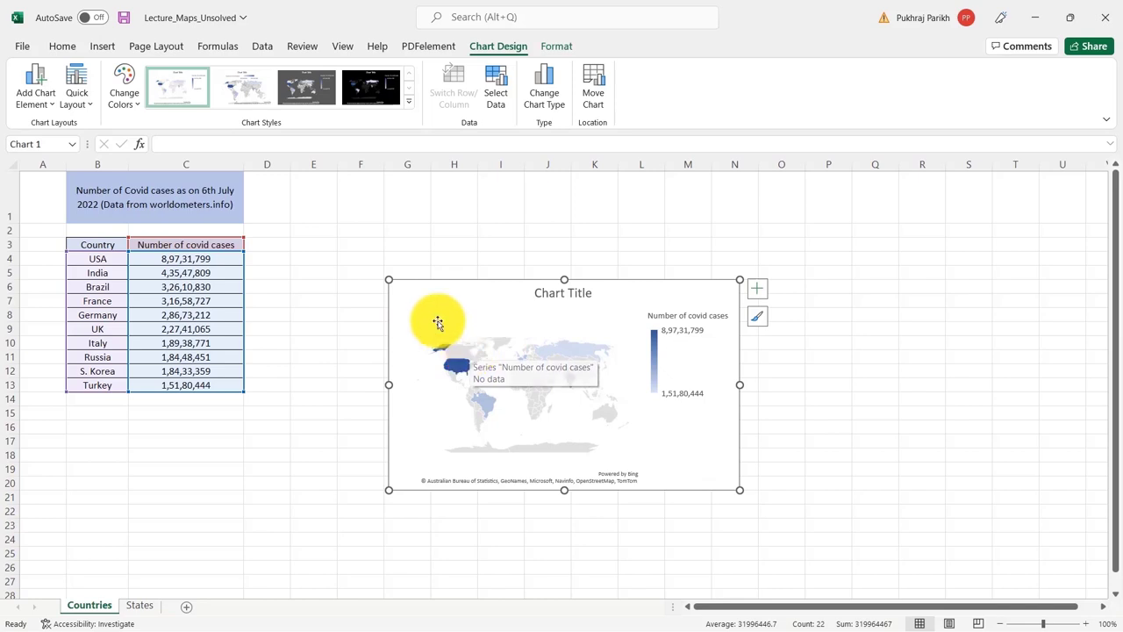
mouse_move(460, 339)
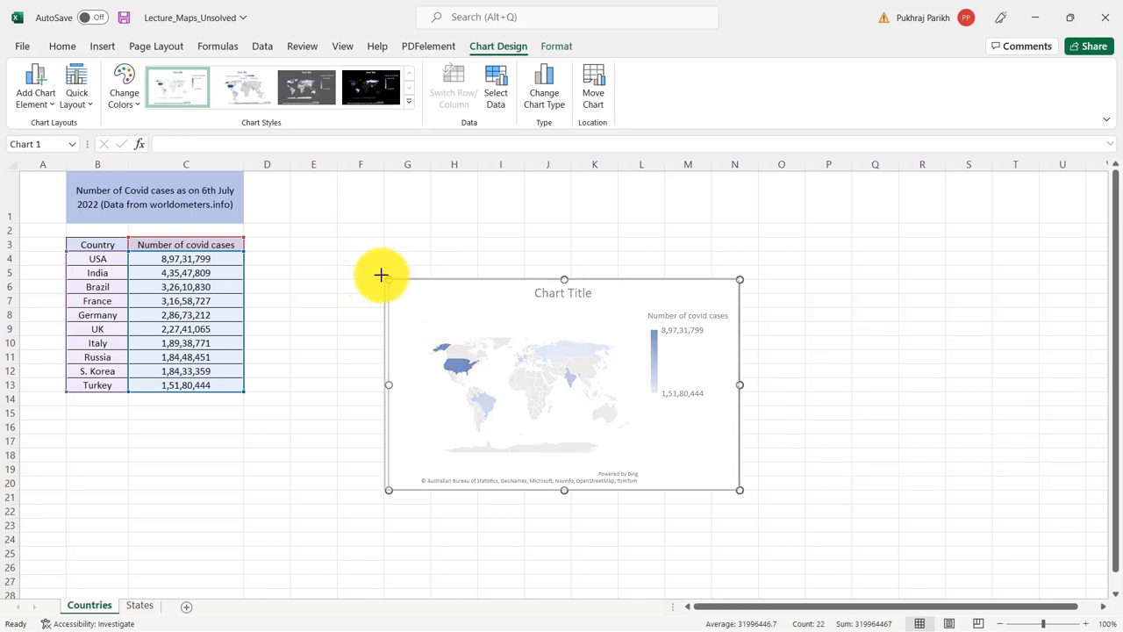
- Enlarge the world map chart by dragging its corner handle outward
left_click_drag(564, 383, 531, 357)
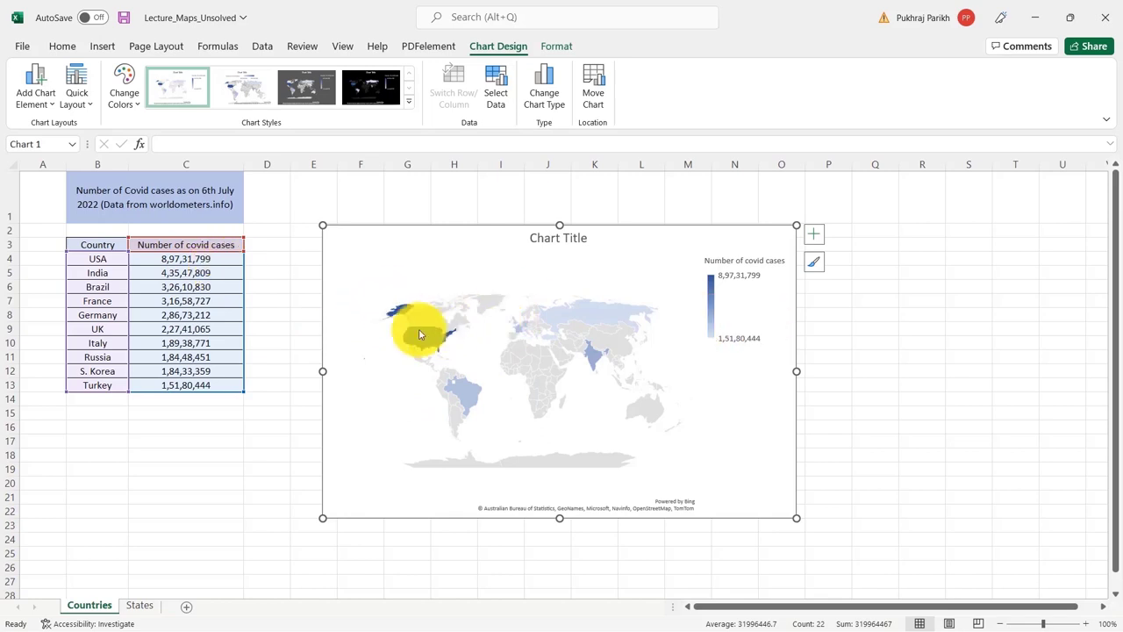
mouse_move(595, 361)
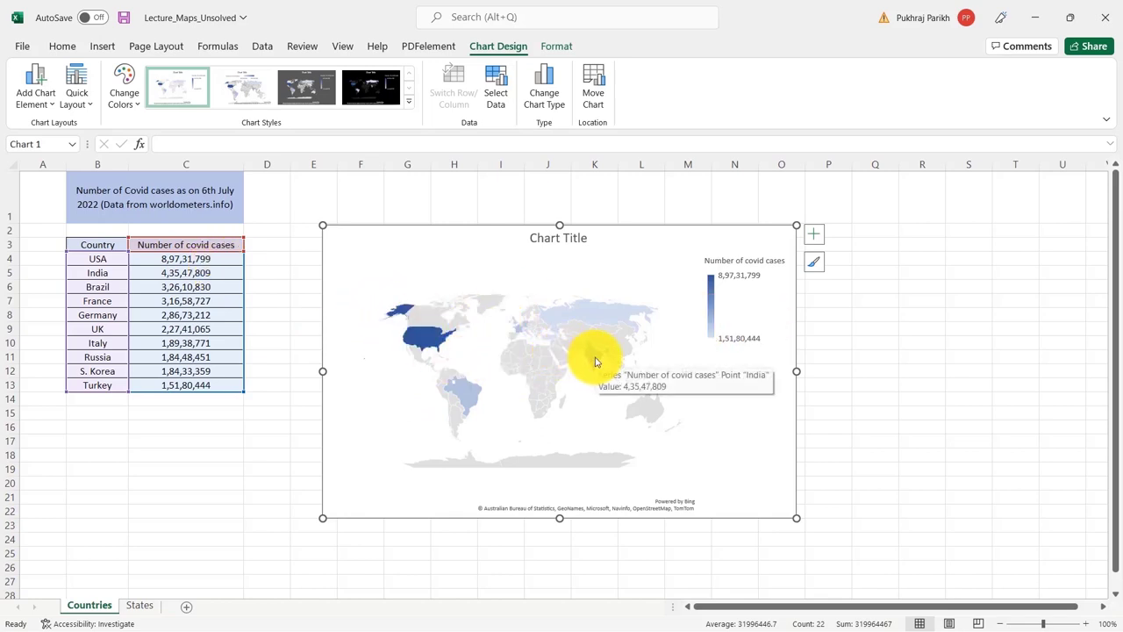
mouse_move(588, 321)
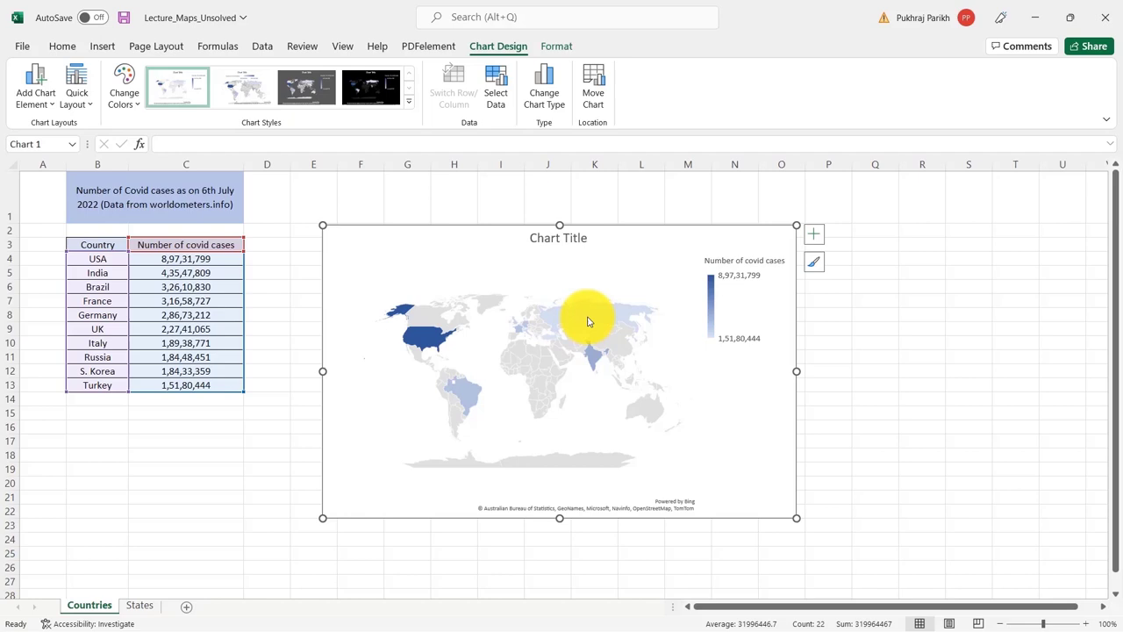
mouse_move(601, 319)
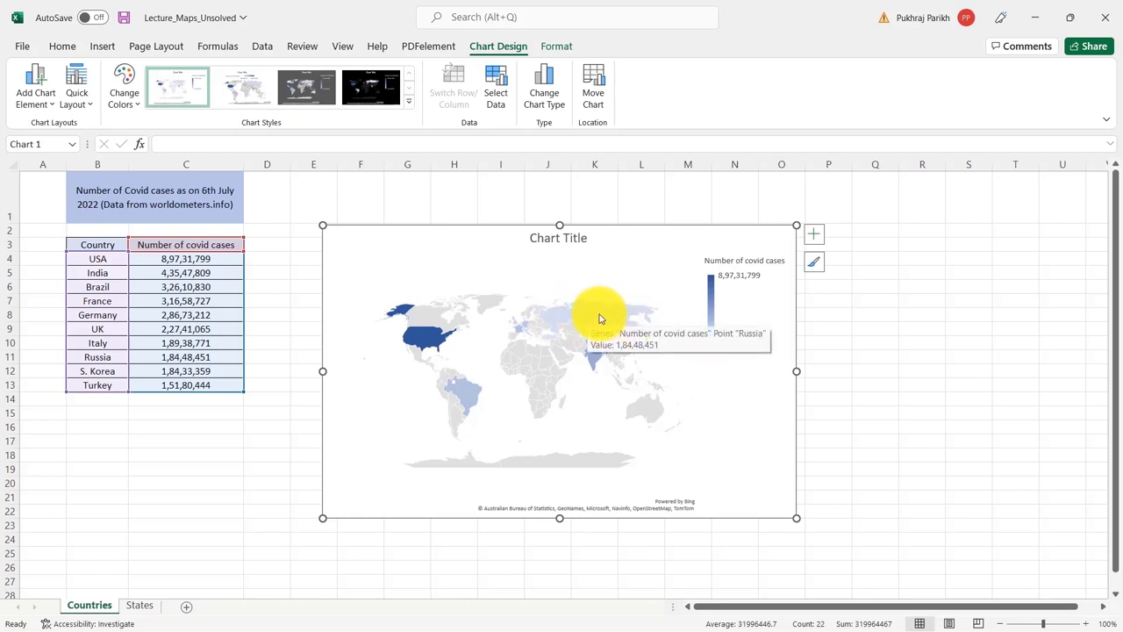
mouse_move(818, 389)
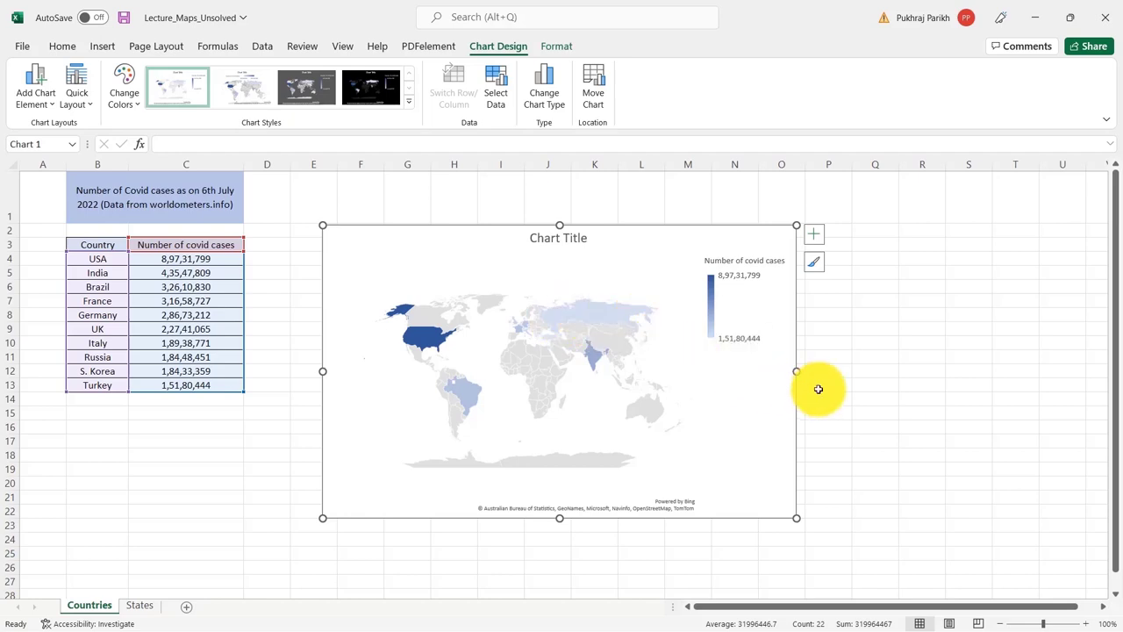
mouse_move(677, 287)
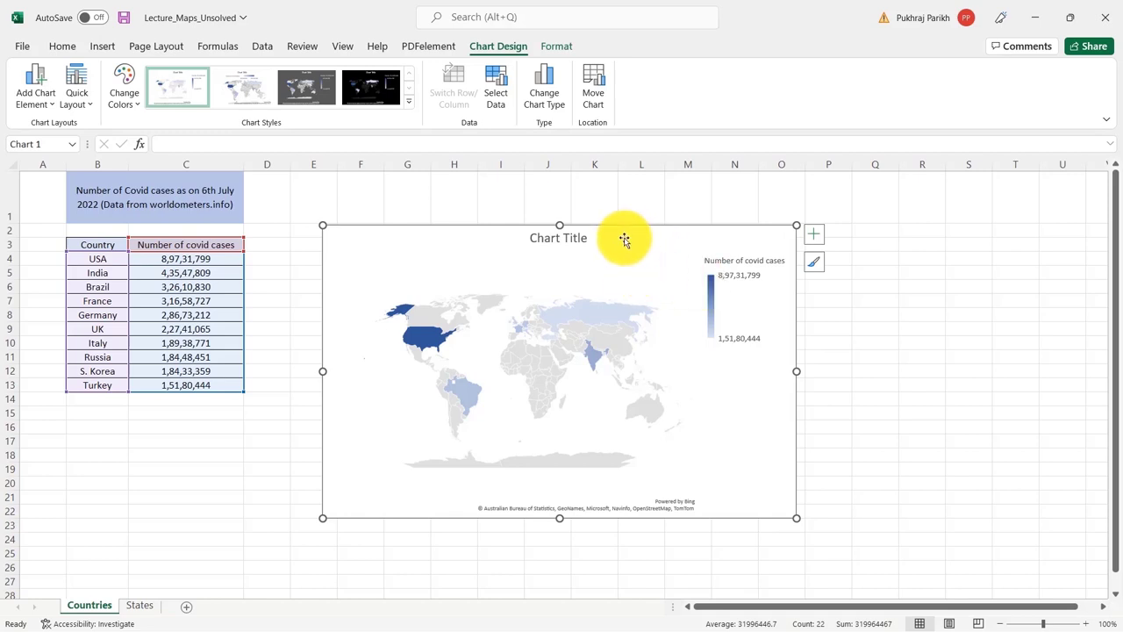
- Try an orange solid fill on the chart area, then return it to Automatic fill
right_click(625, 240)
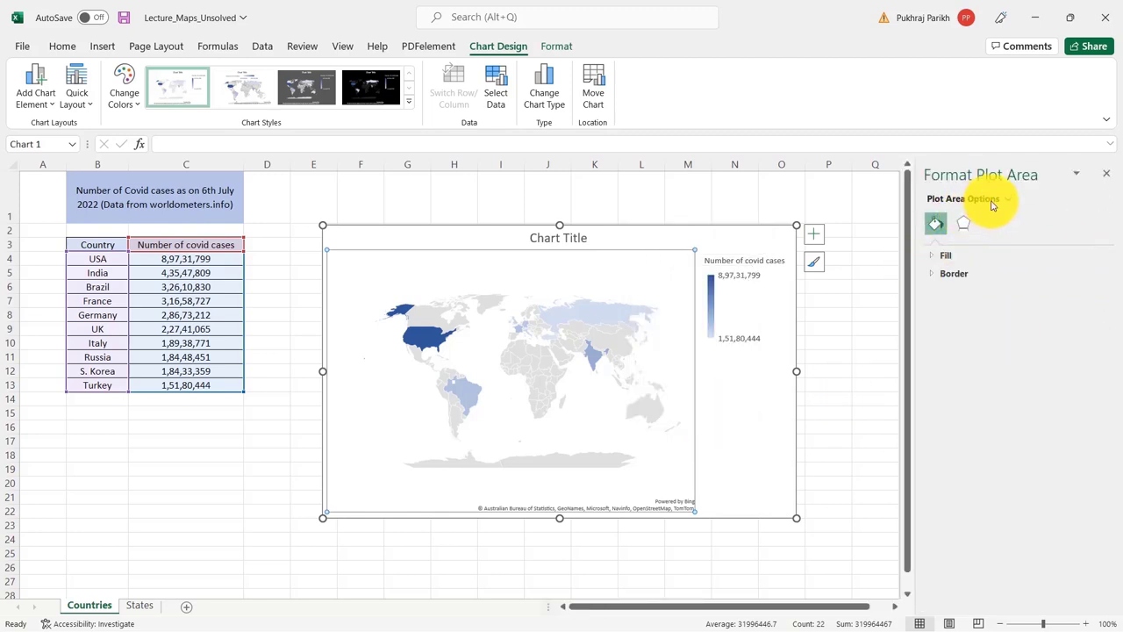
left_click(1007, 198)
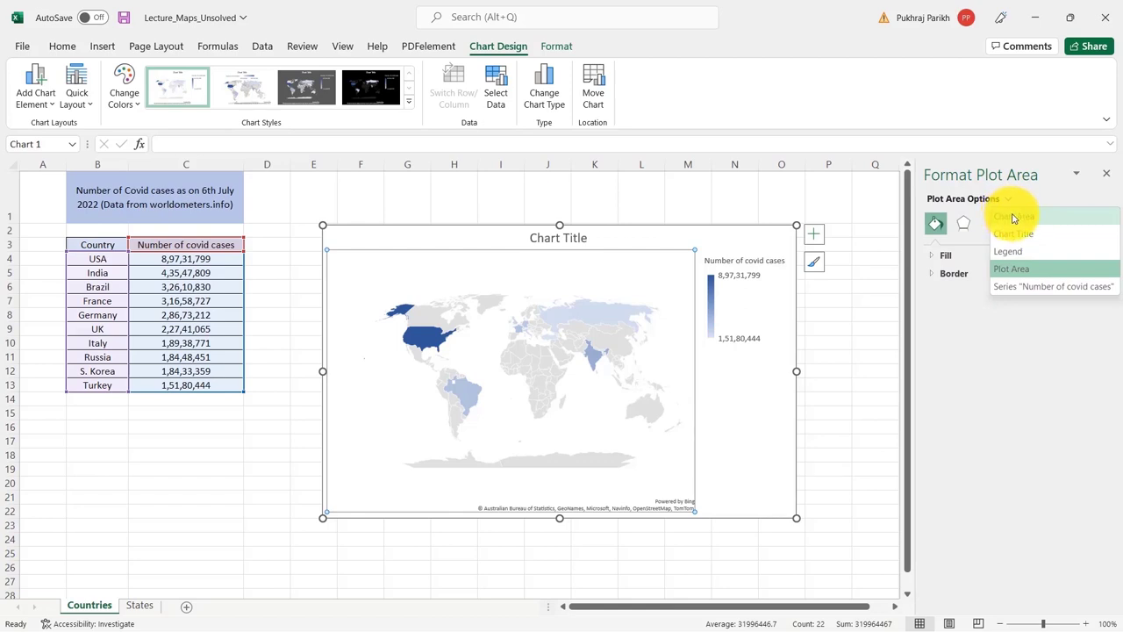
left_click(1015, 217)
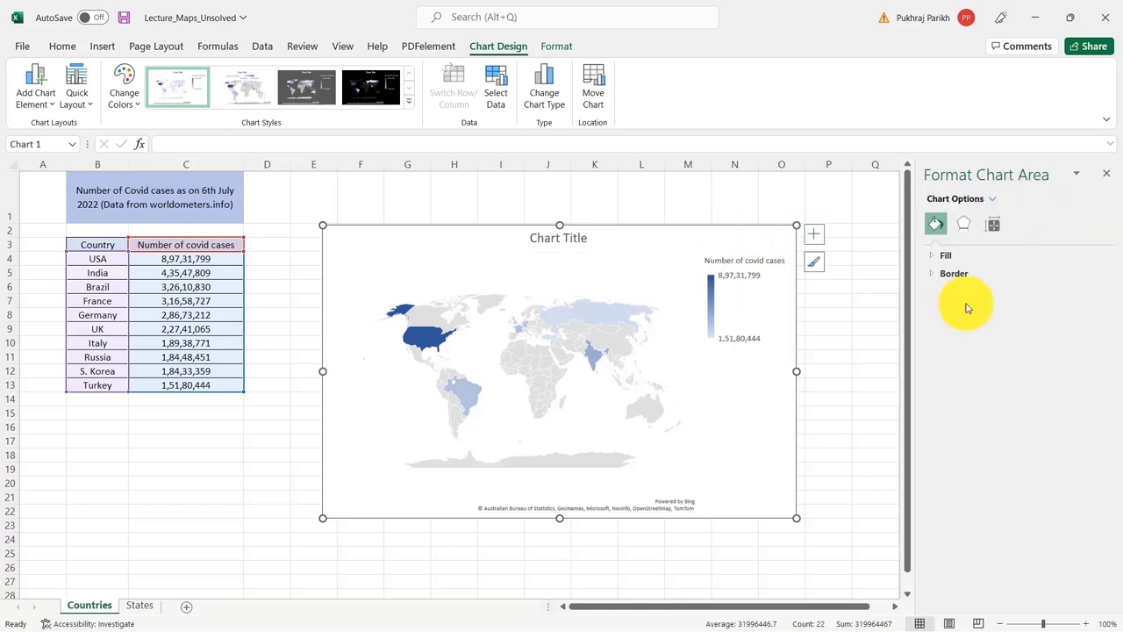
left_click(946, 255)
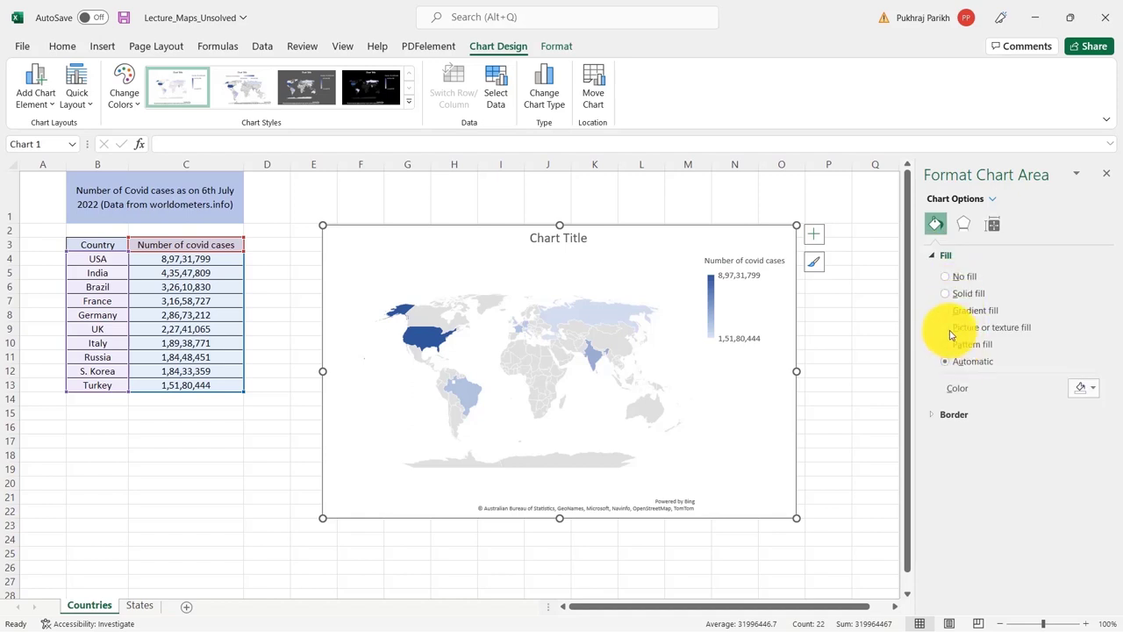
left_click(945, 294)
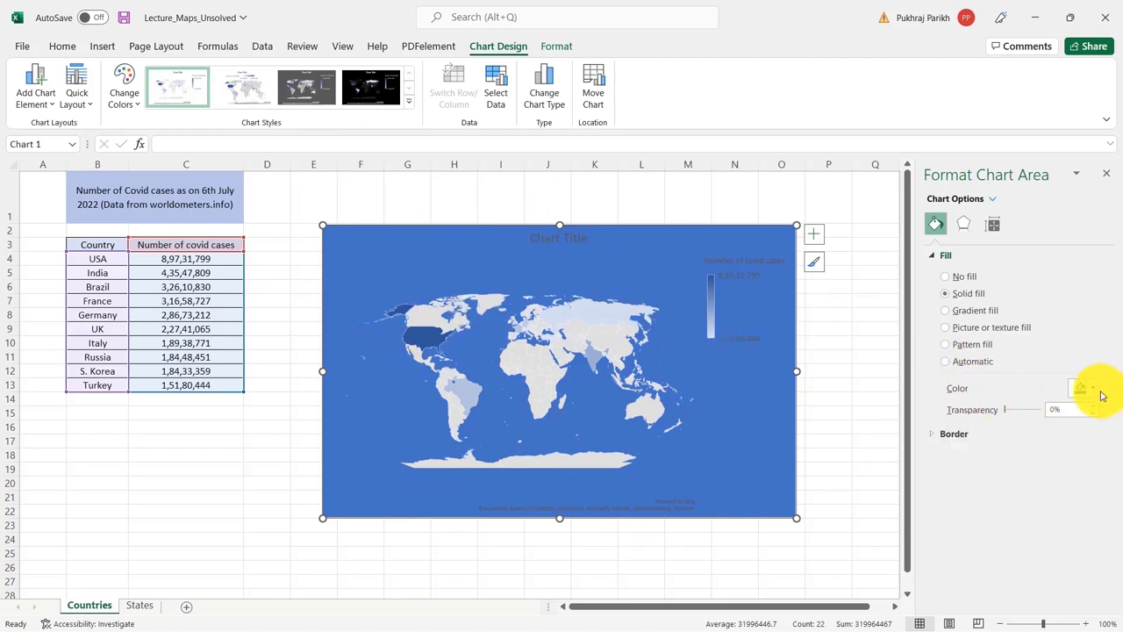
left_click(1081, 387)
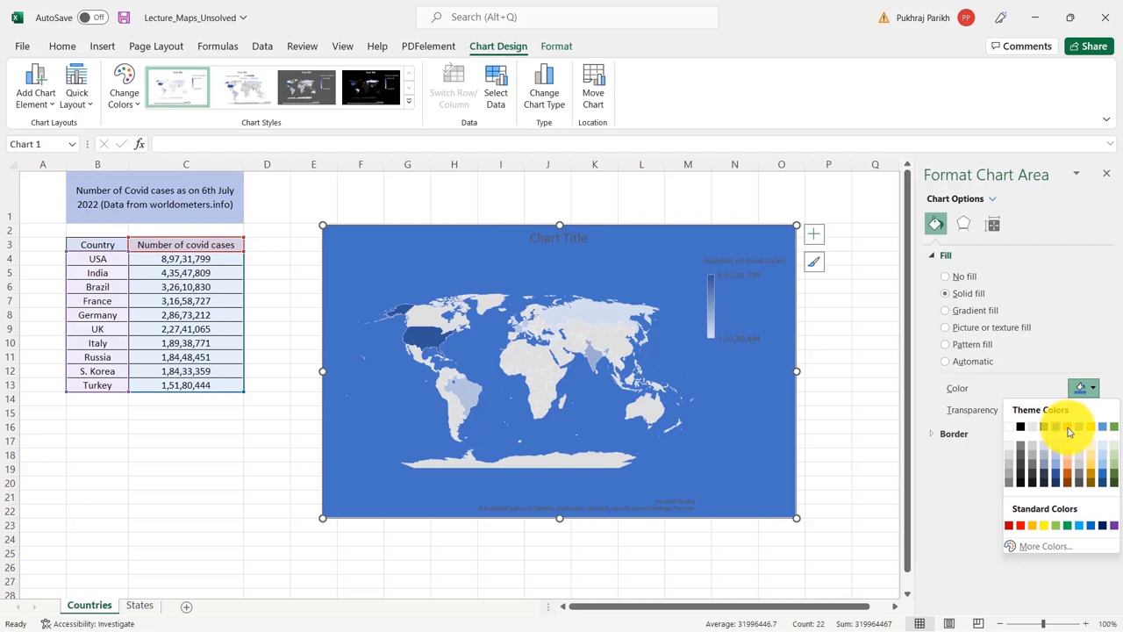
left_click(1079, 525)
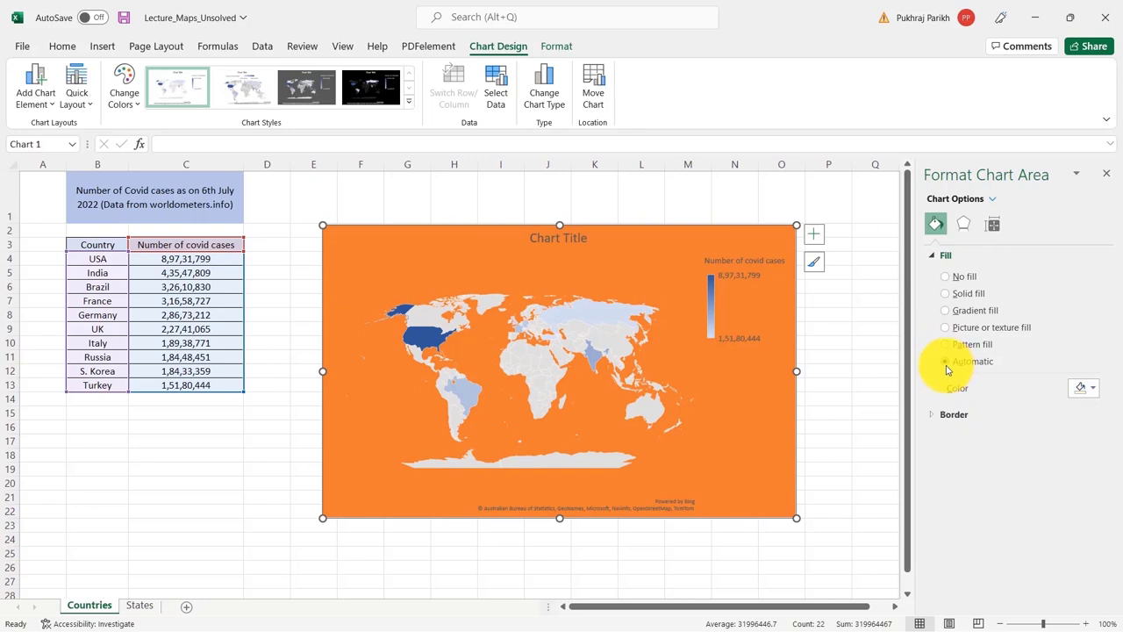
left_click(945, 361)
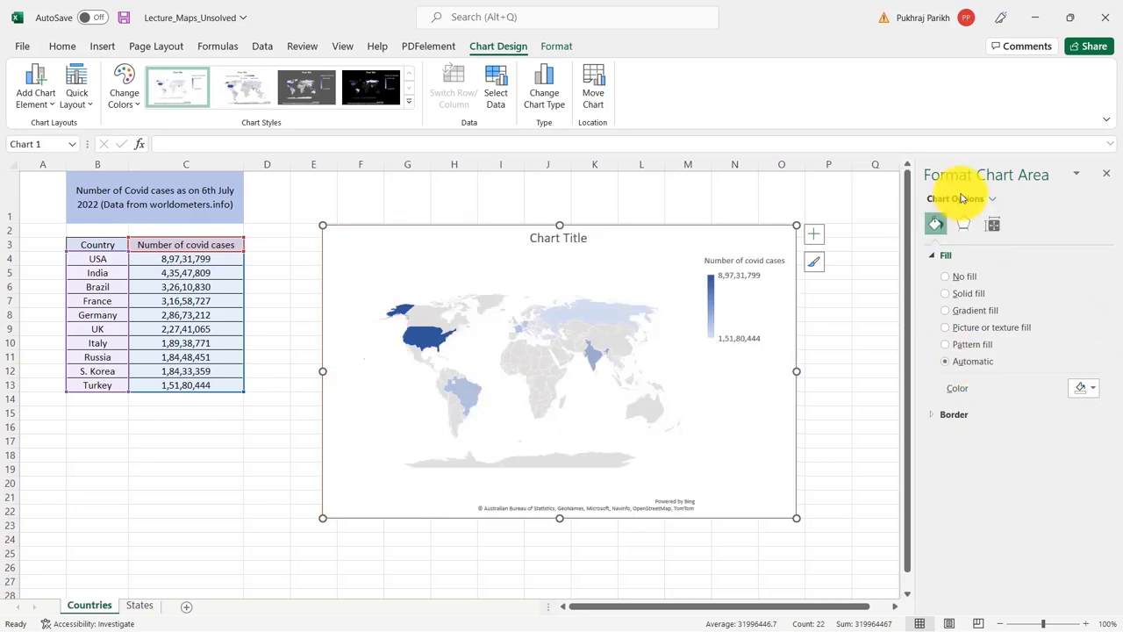
left_click(992, 199)
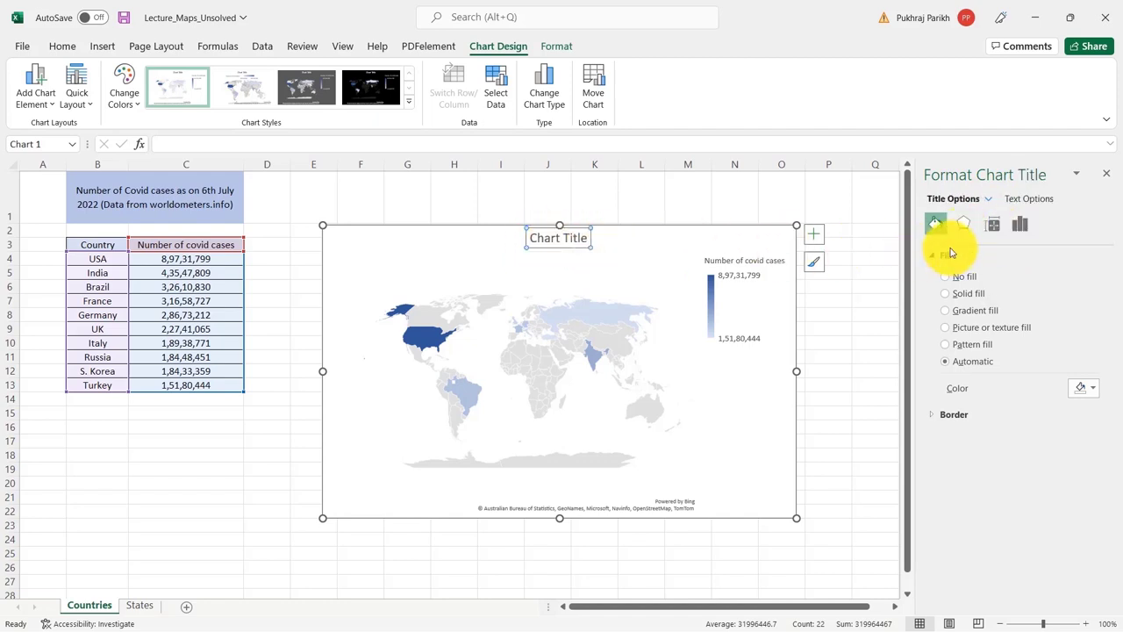
- Try a solid fill on the legend, then leave it with no fill
left_click(989, 198)
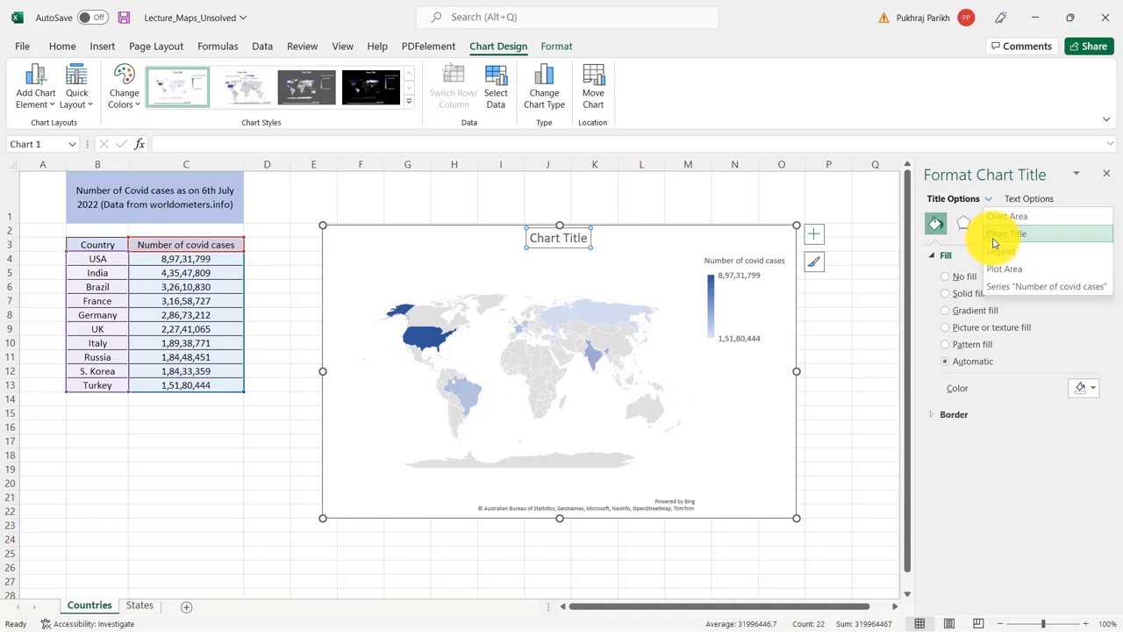
left_click(744, 299)
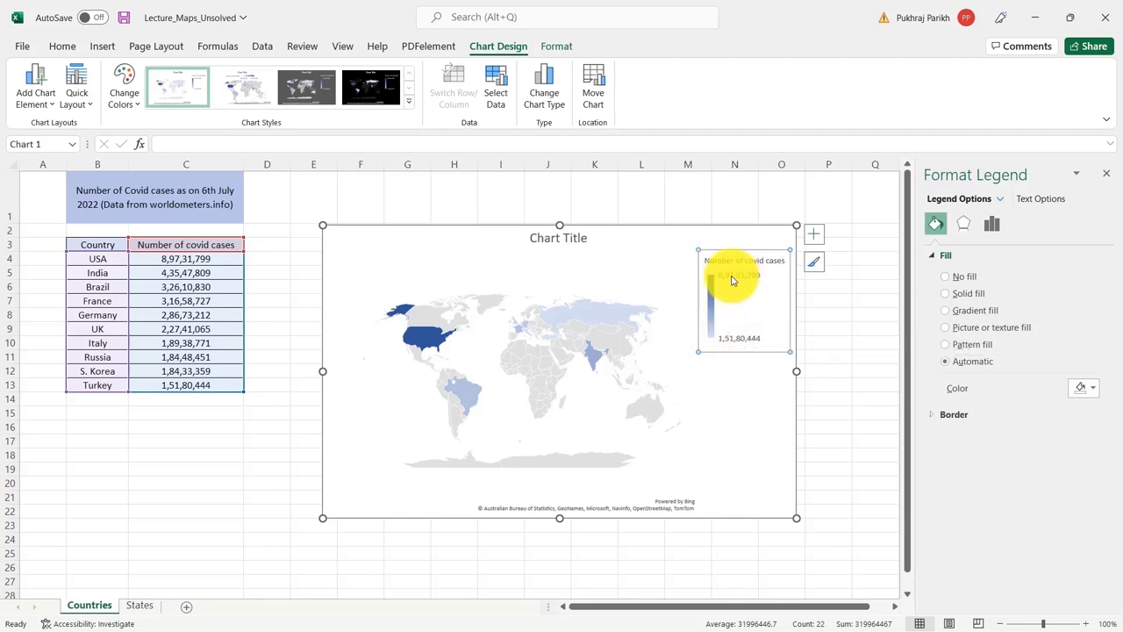
left_click(945, 293)
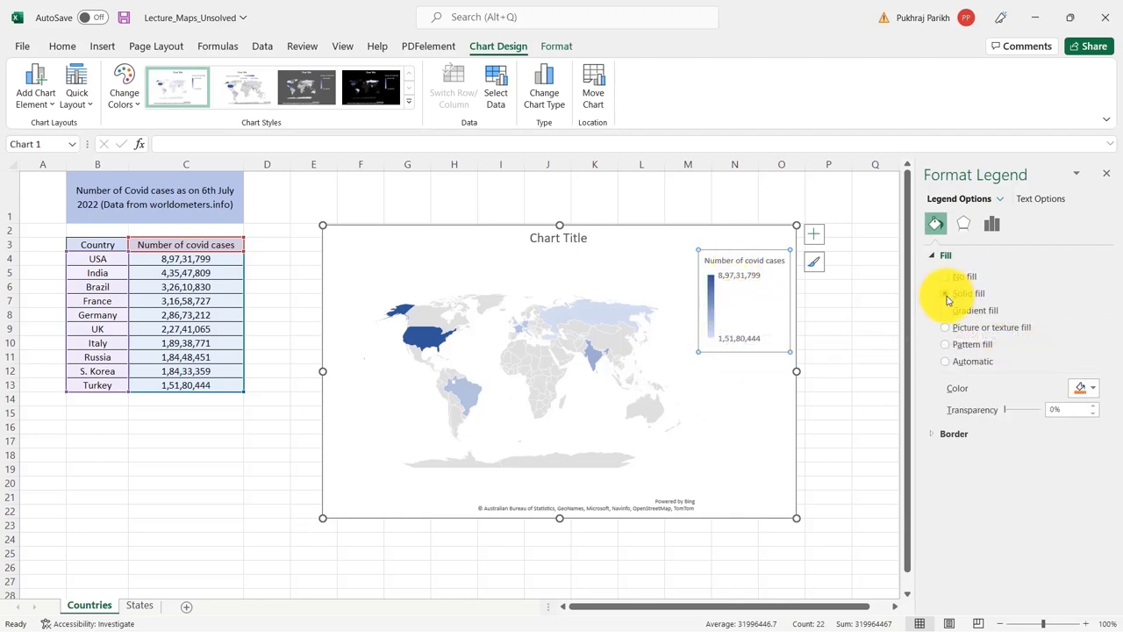
left_click(945, 275)
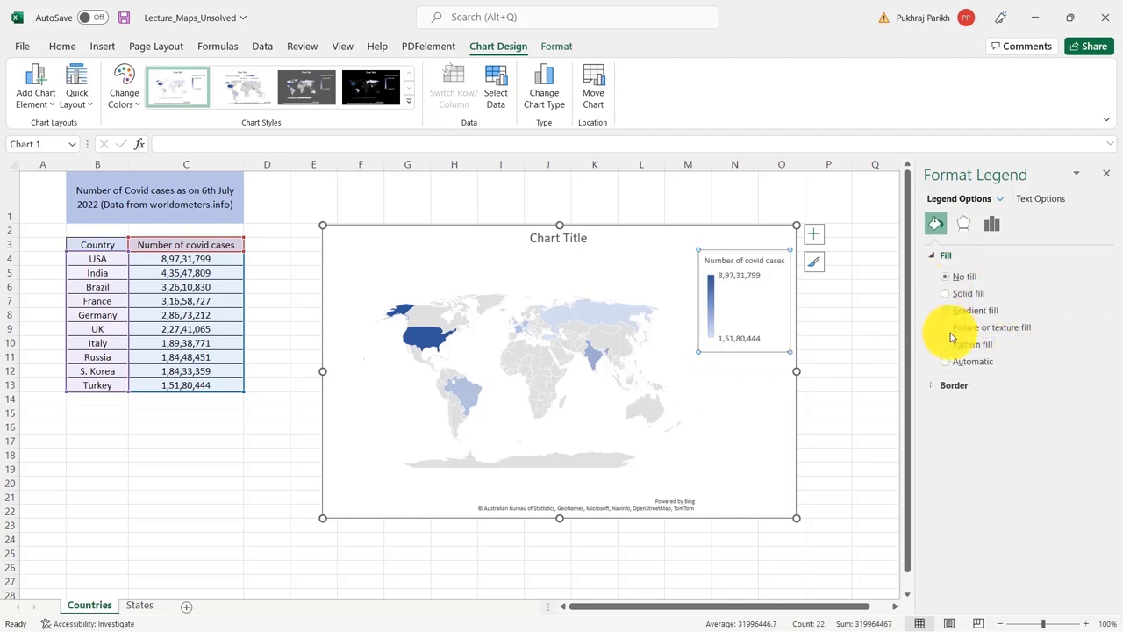
- Try a solid fill on the plot area, then leave it with no fill
left_click(999, 199)
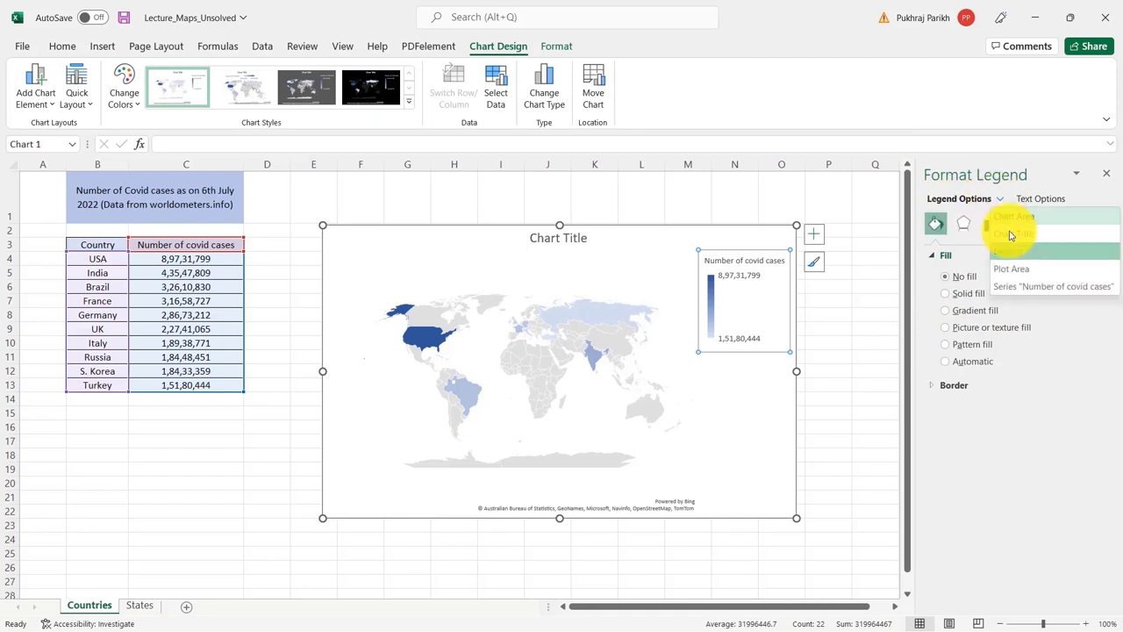
left_click(1012, 269)
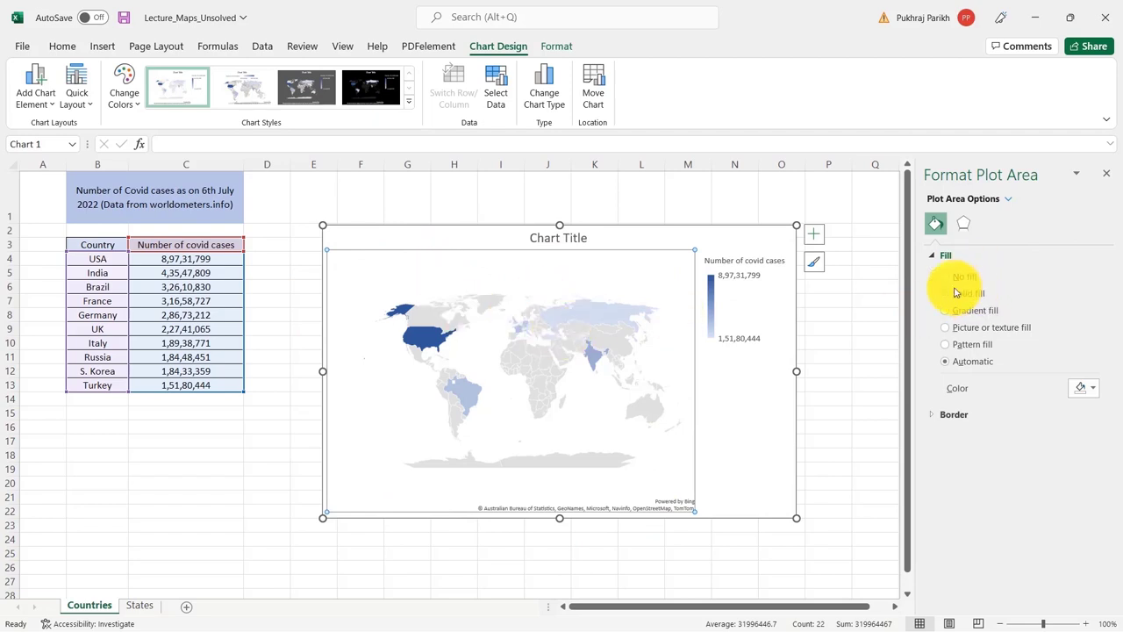
left_click(946, 293)
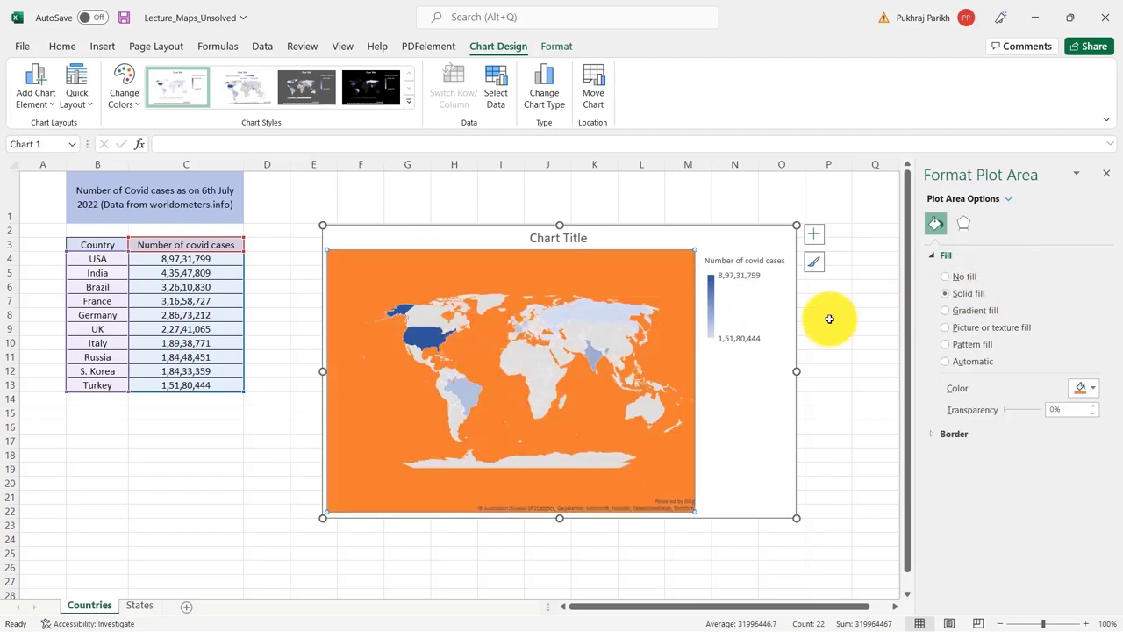
left_click(945, 277)
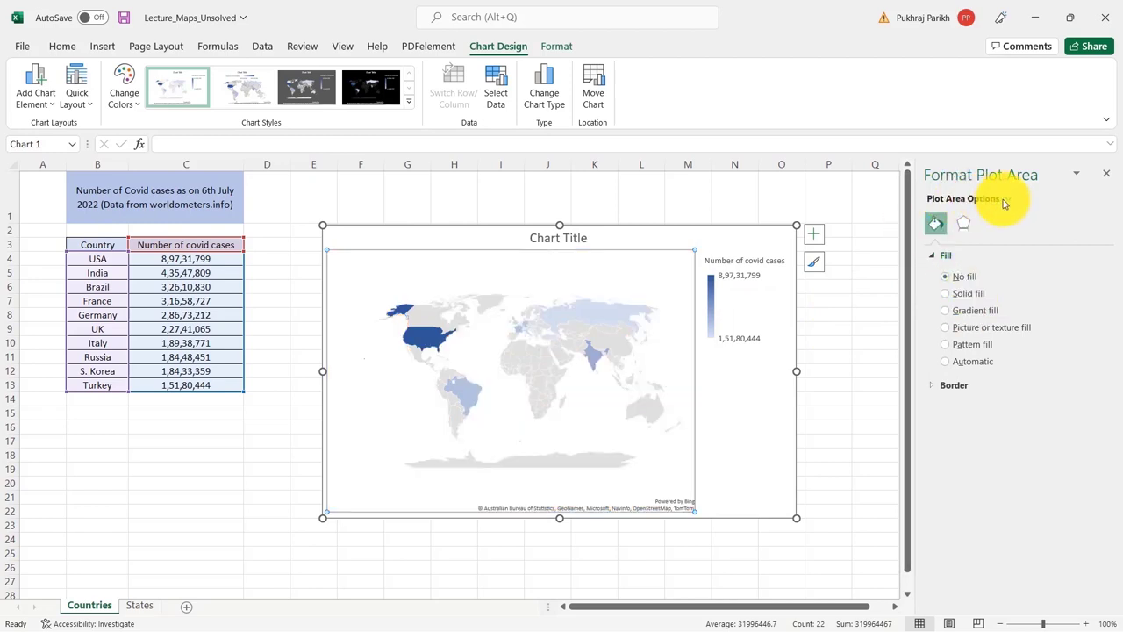
left_click(1007, 198)
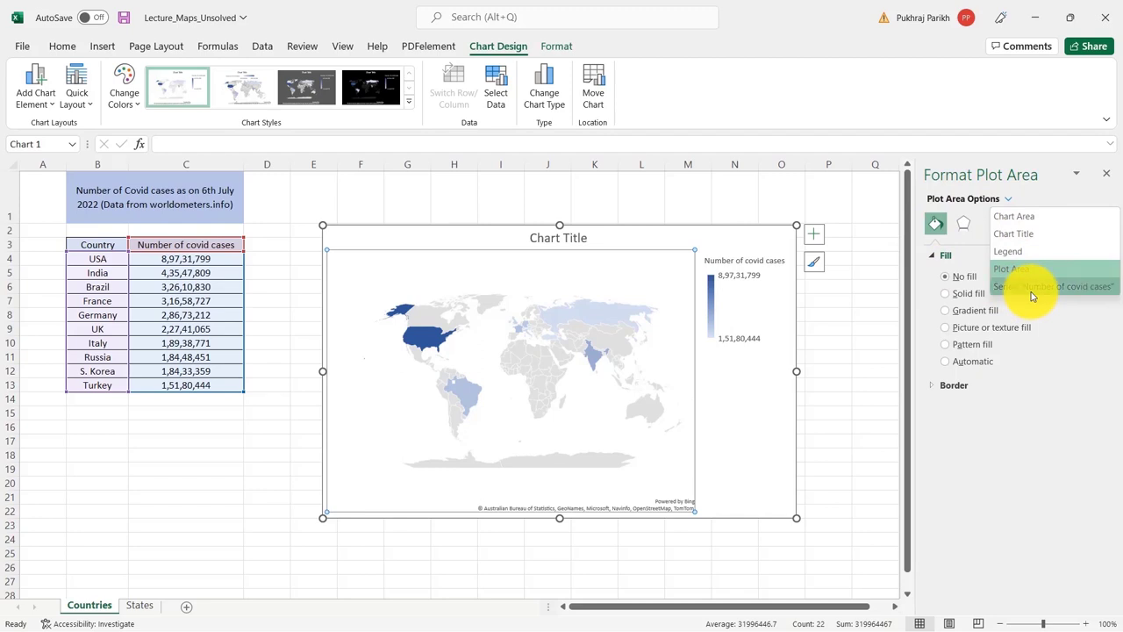
- Show the covid cases series' map options and browse projection and map area, leaving both Automatic
left_click(1054, 286)
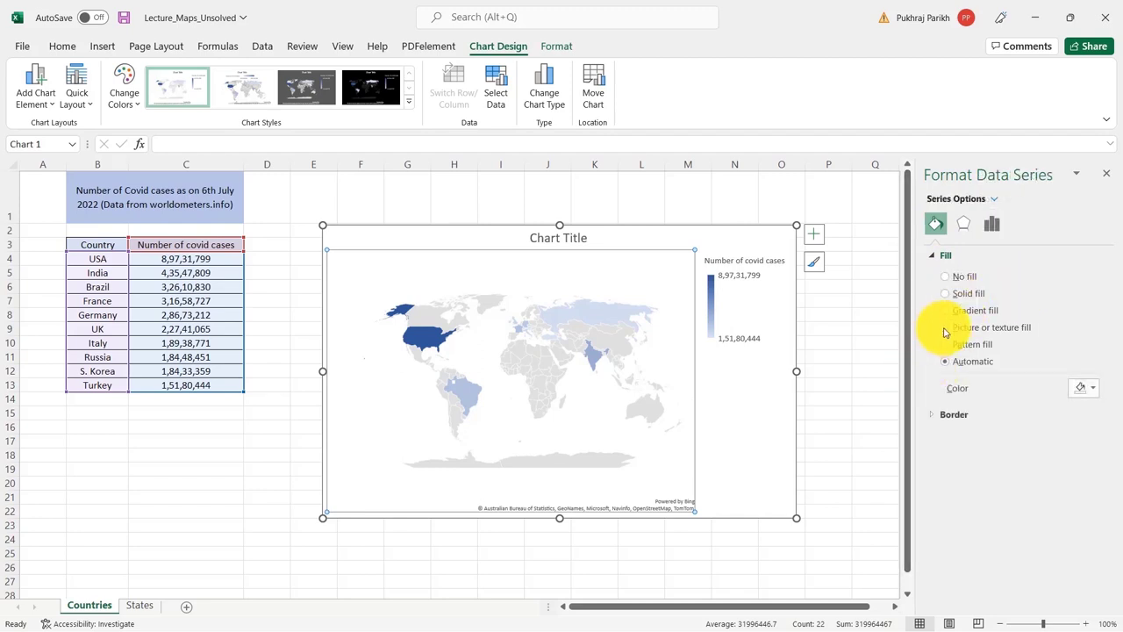
mouse_move(609, 331)
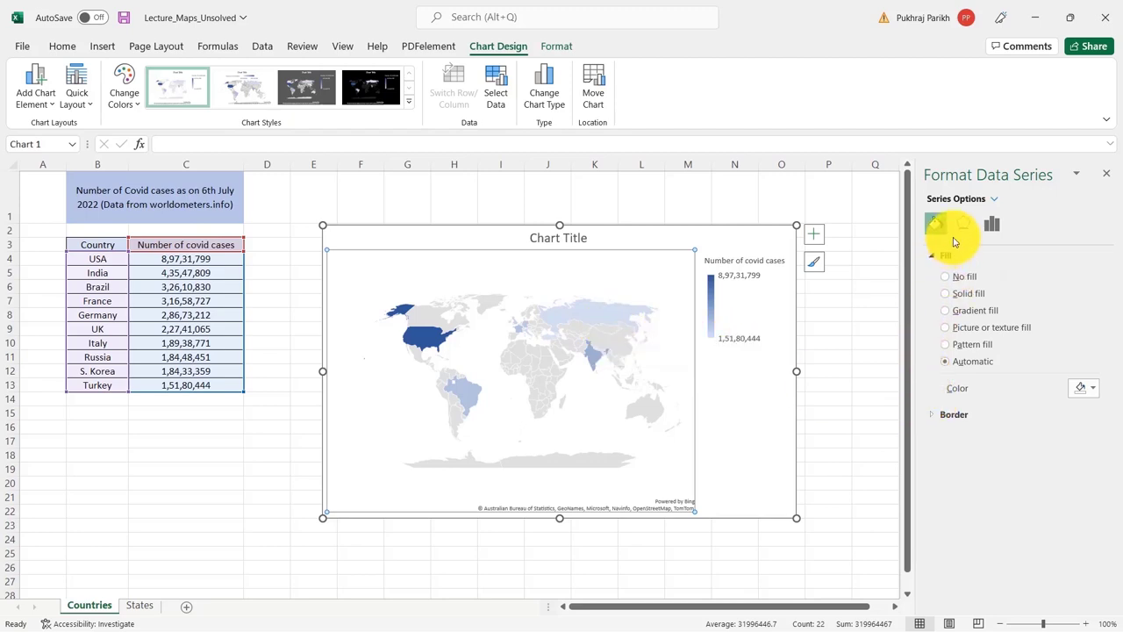
left_click(992, 225)
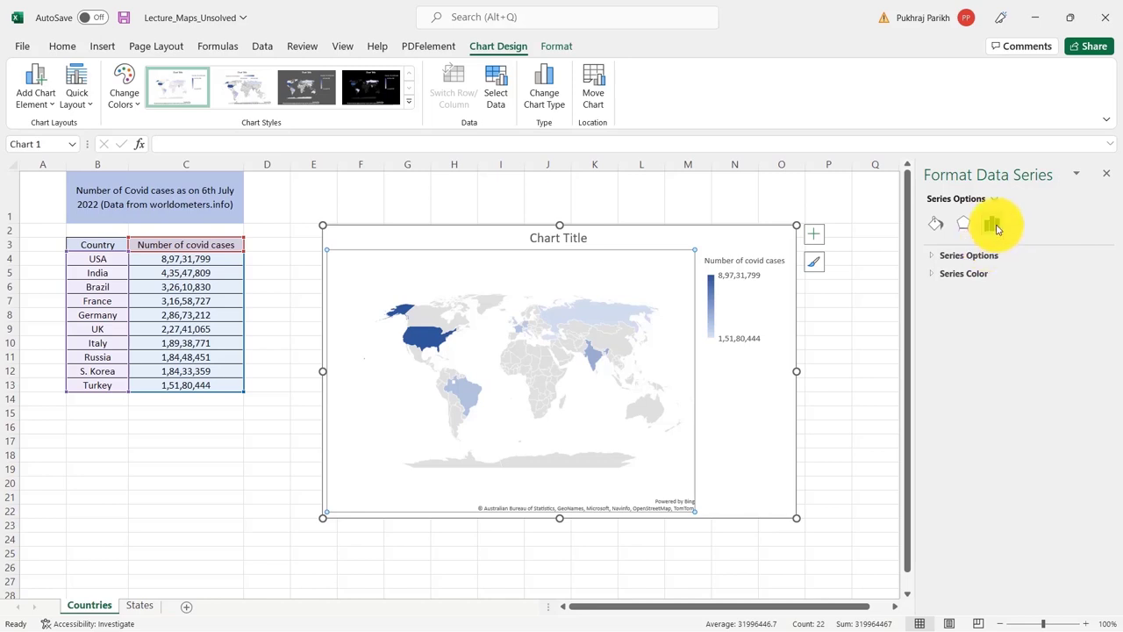
left_click(992, 224)
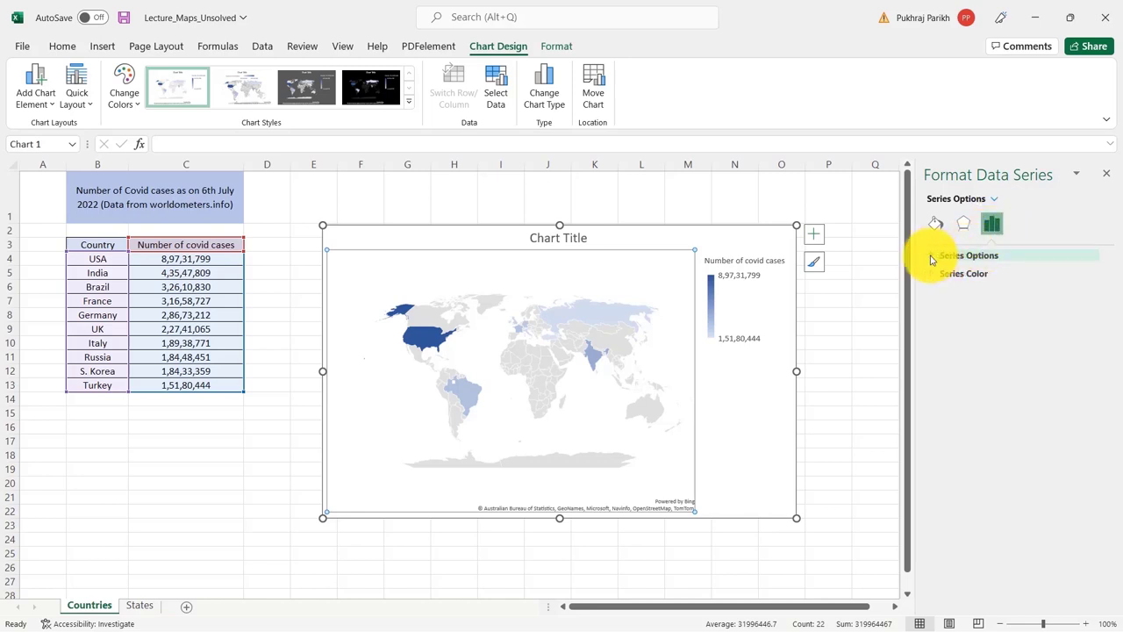
left_click(969, 254)
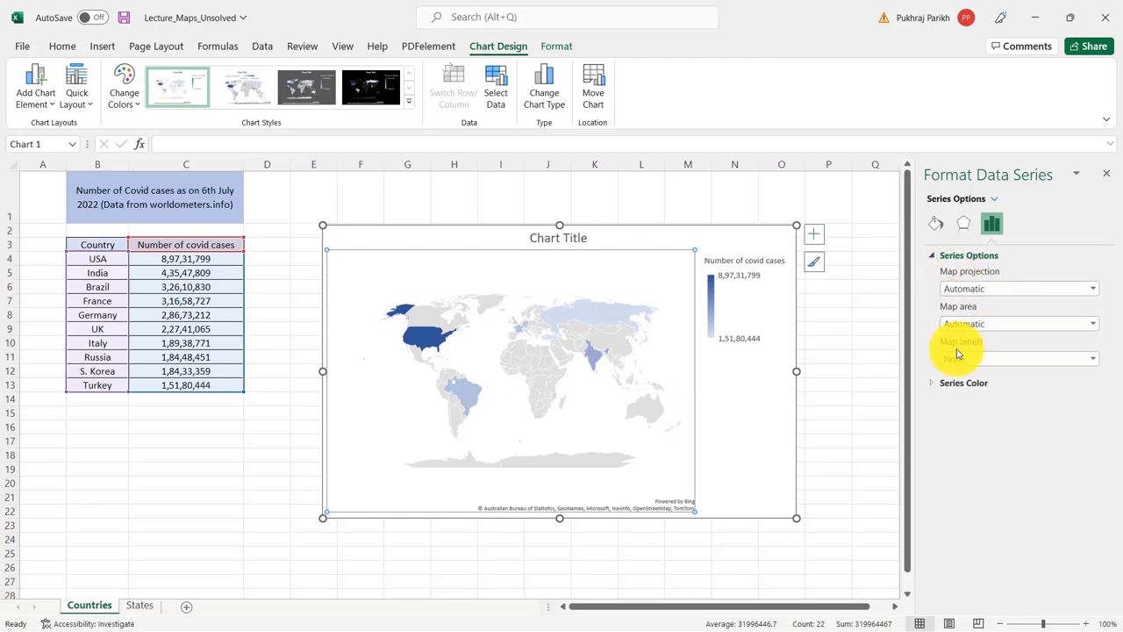
left_click(1018, 358)
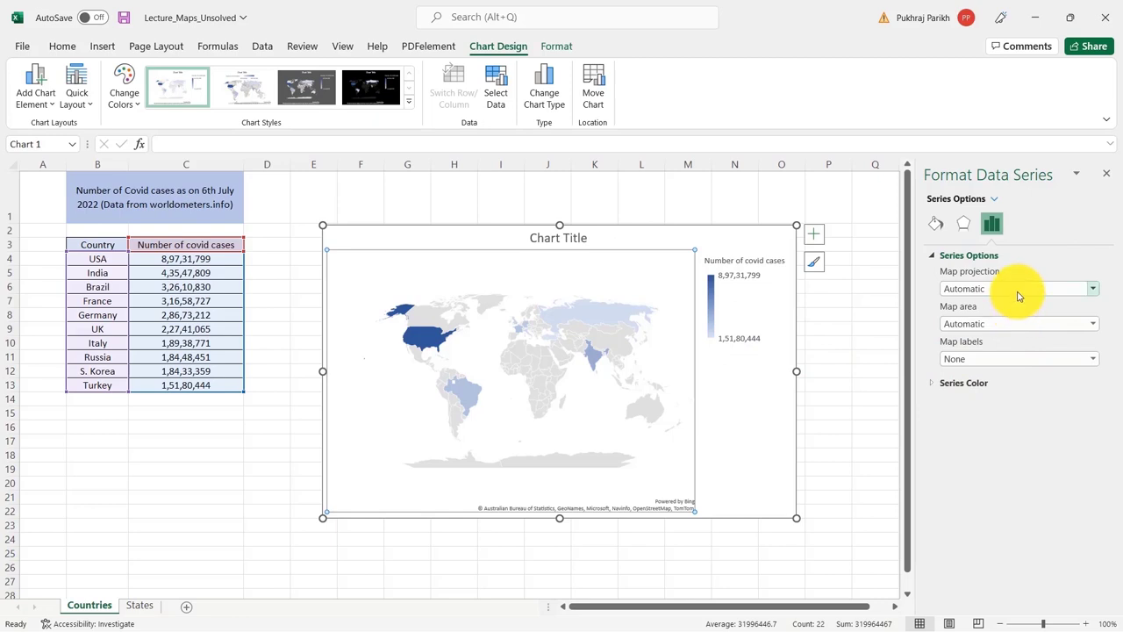
left_click(1092, 287)
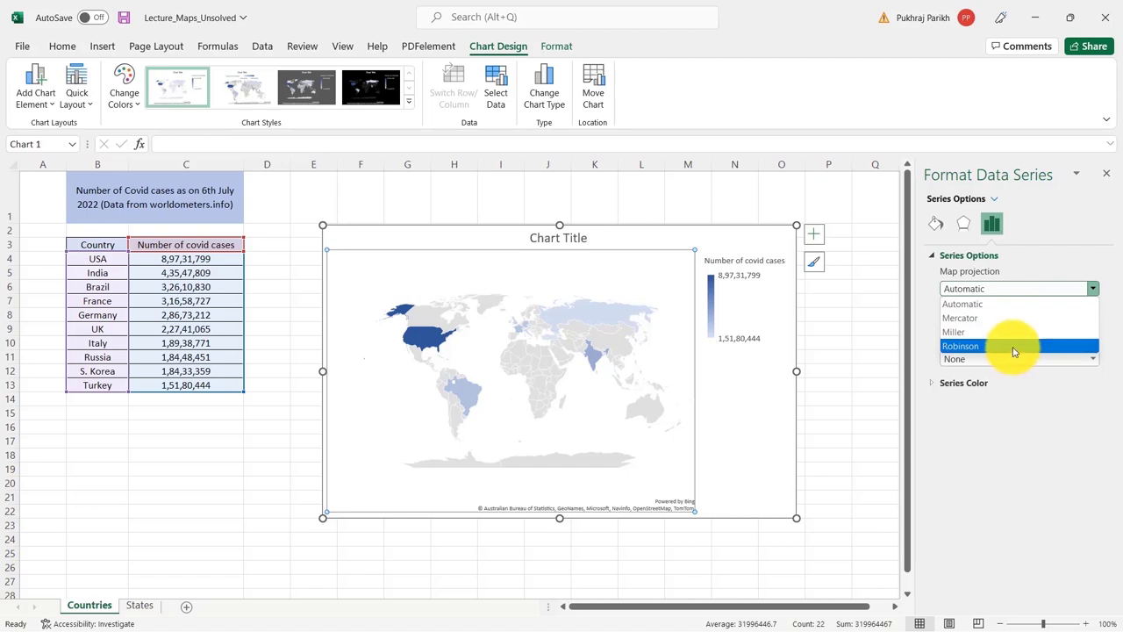
mouse_move(1007, 332)
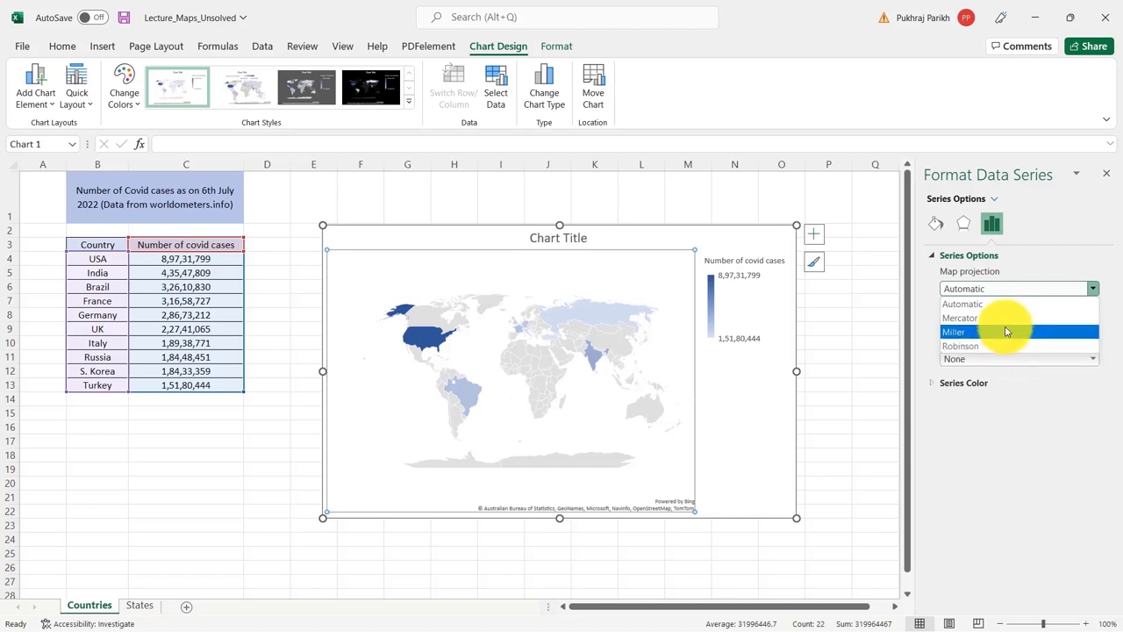
mouse_move(1007, 332)
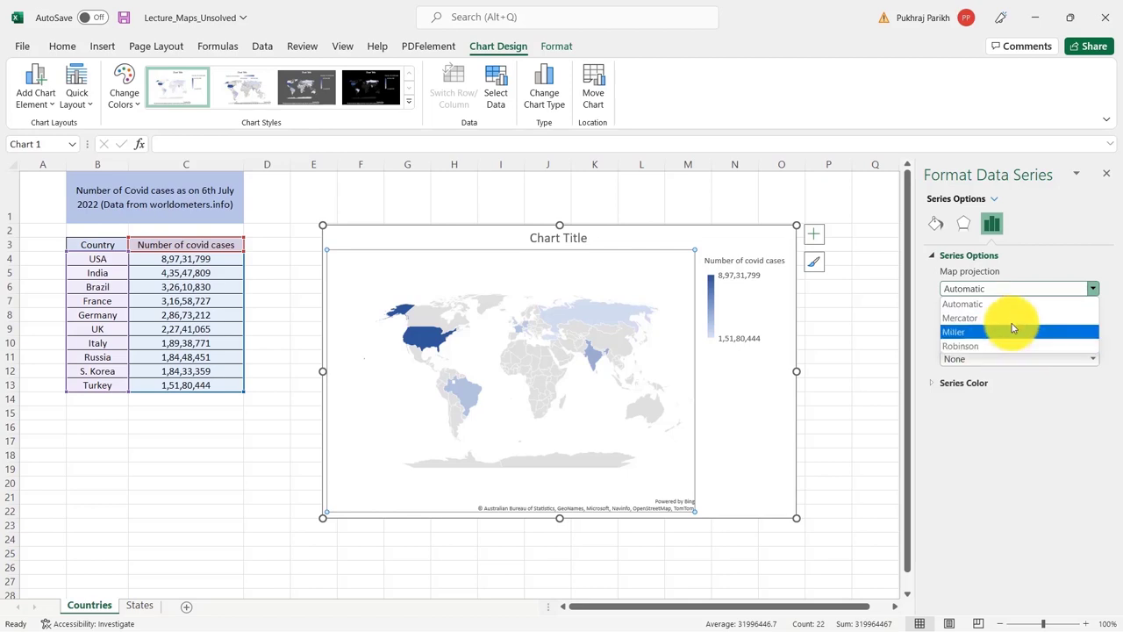
mouse_move(1019, 304)
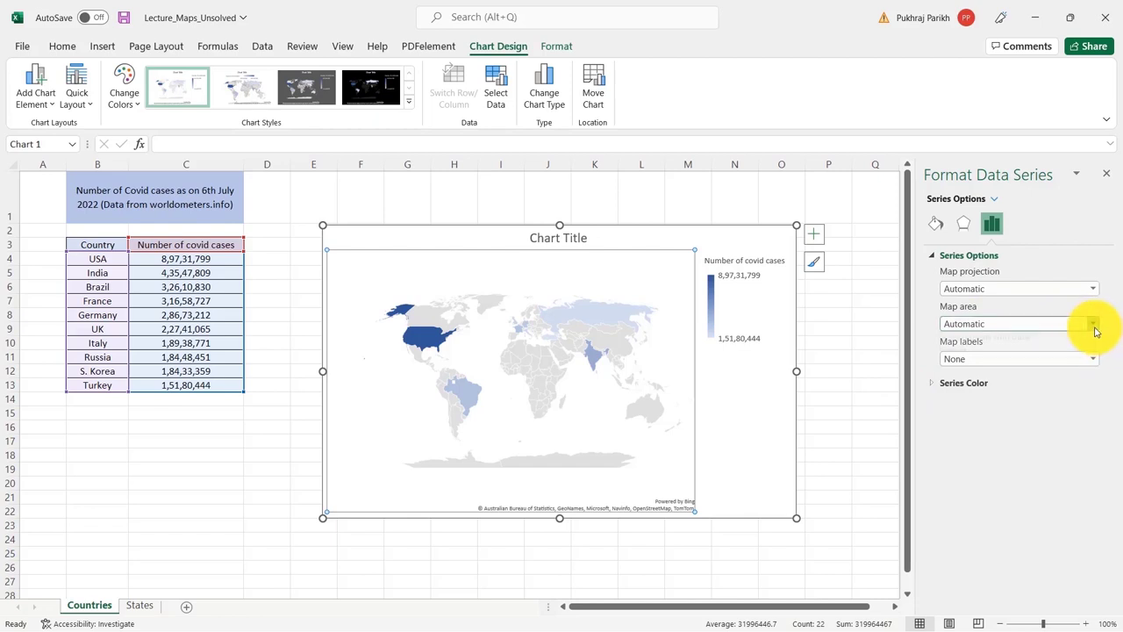
left_click(1092, 323)
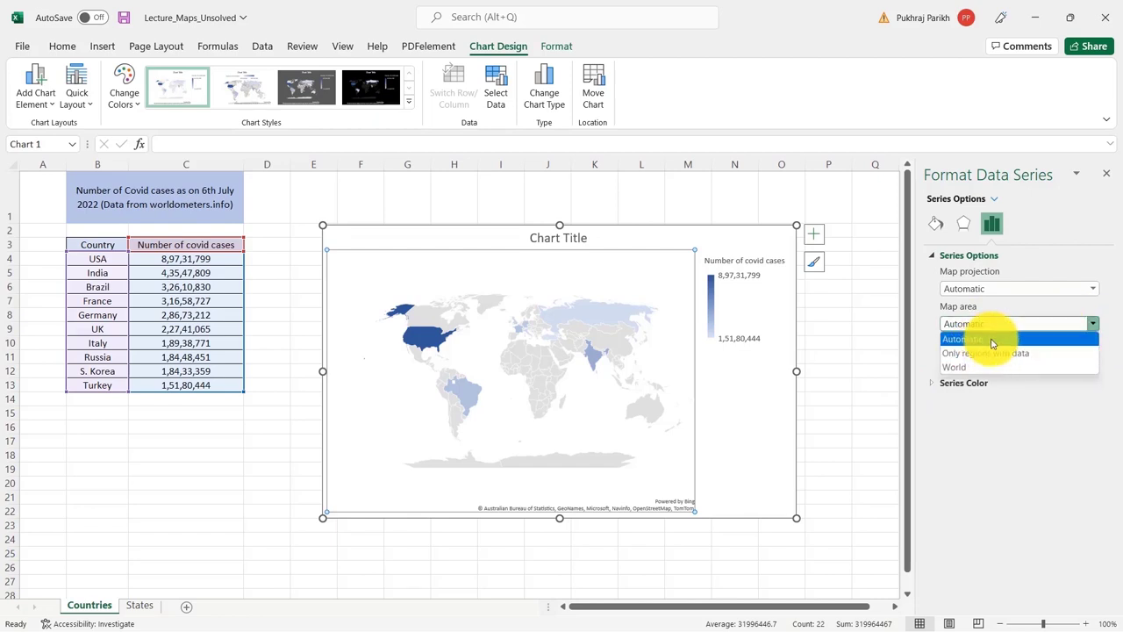
mouse_move(987, 352)
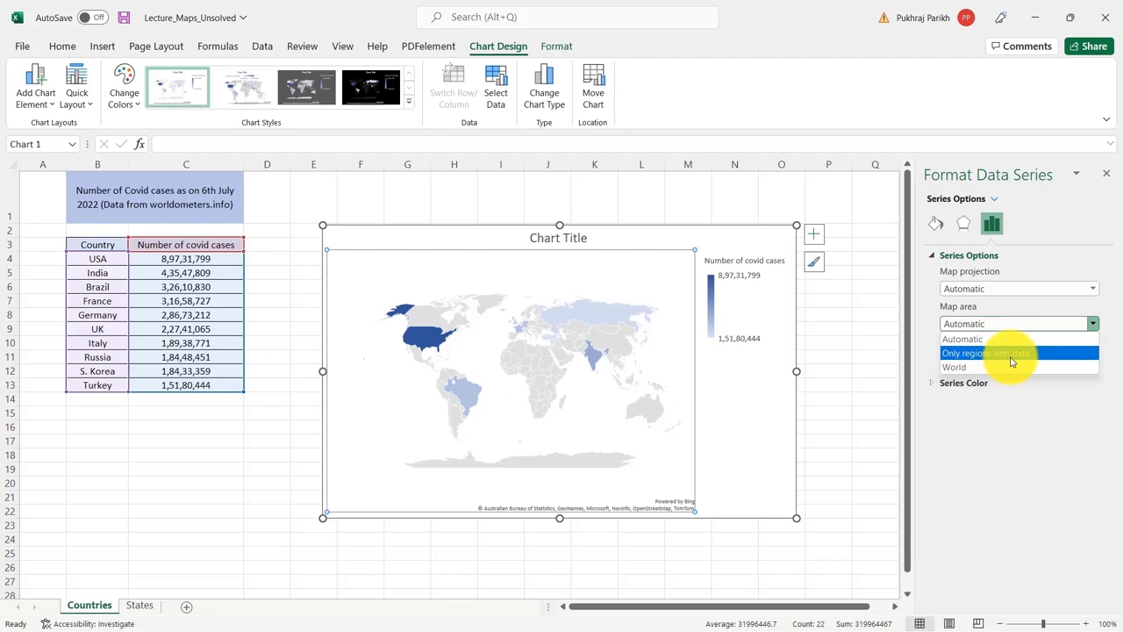
mouse_move(1035, 355)
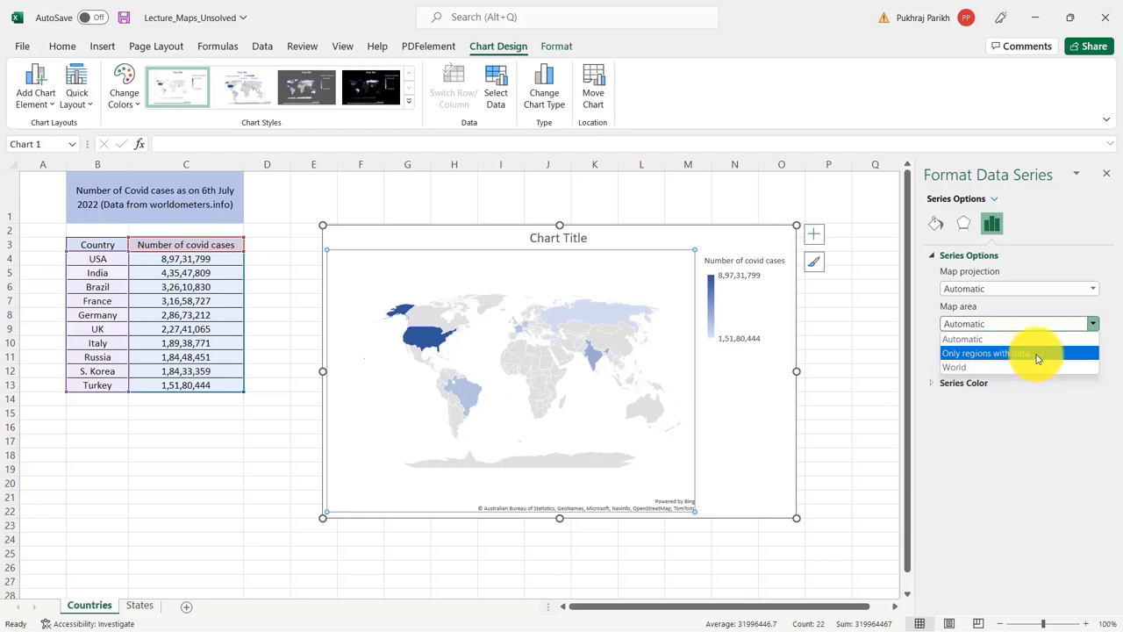
mouse_move(965, 367)
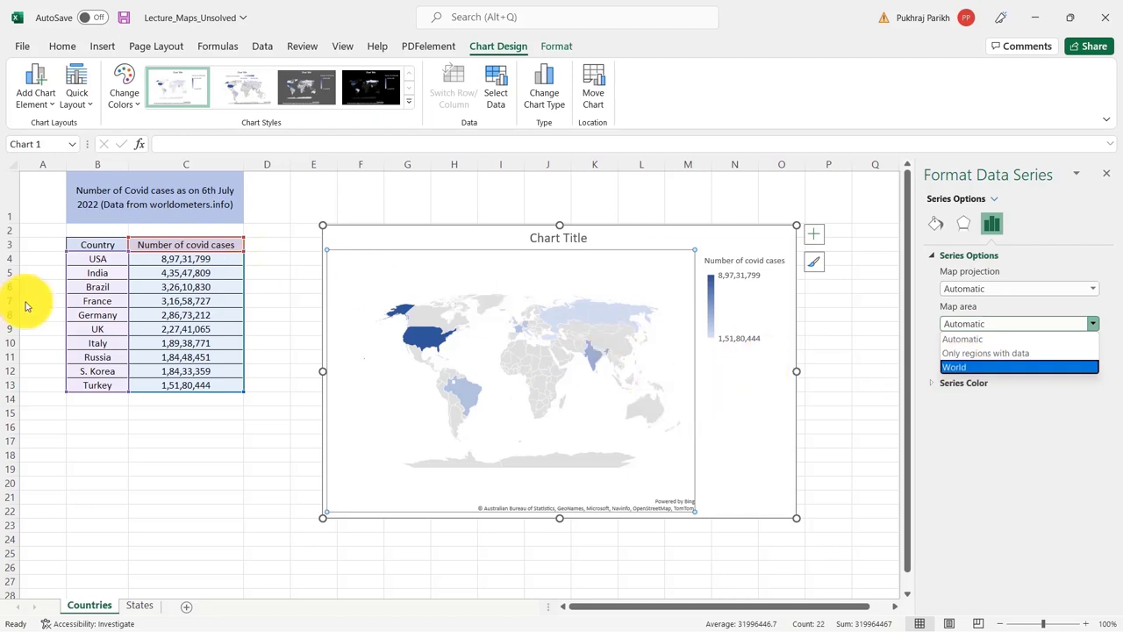
mouse_move(148, 284)
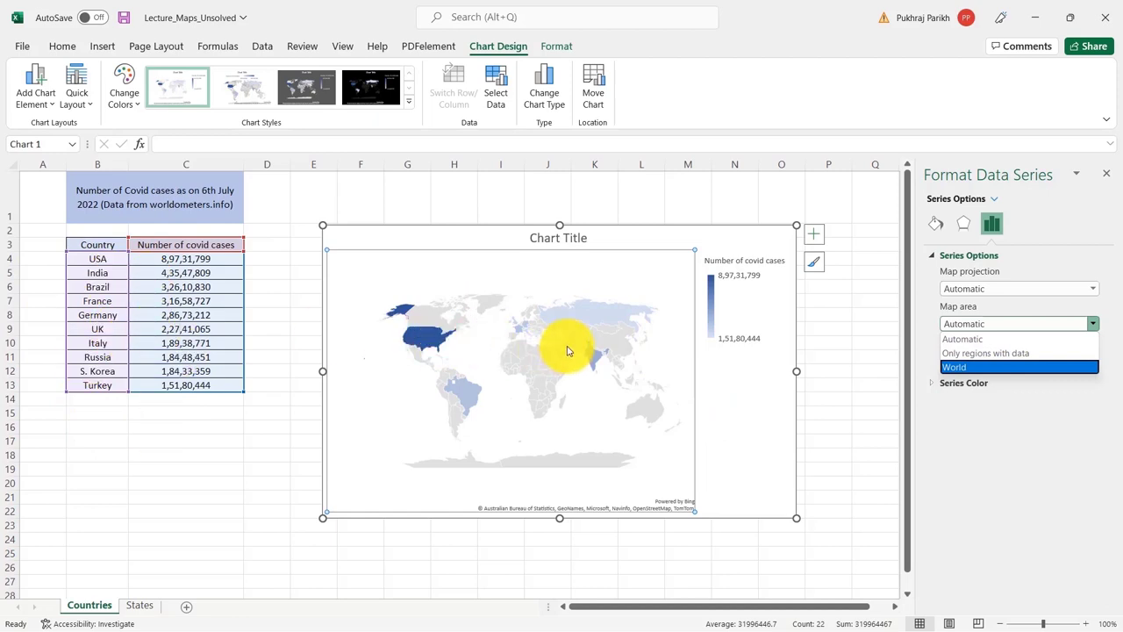
mouse_move(448, 404)
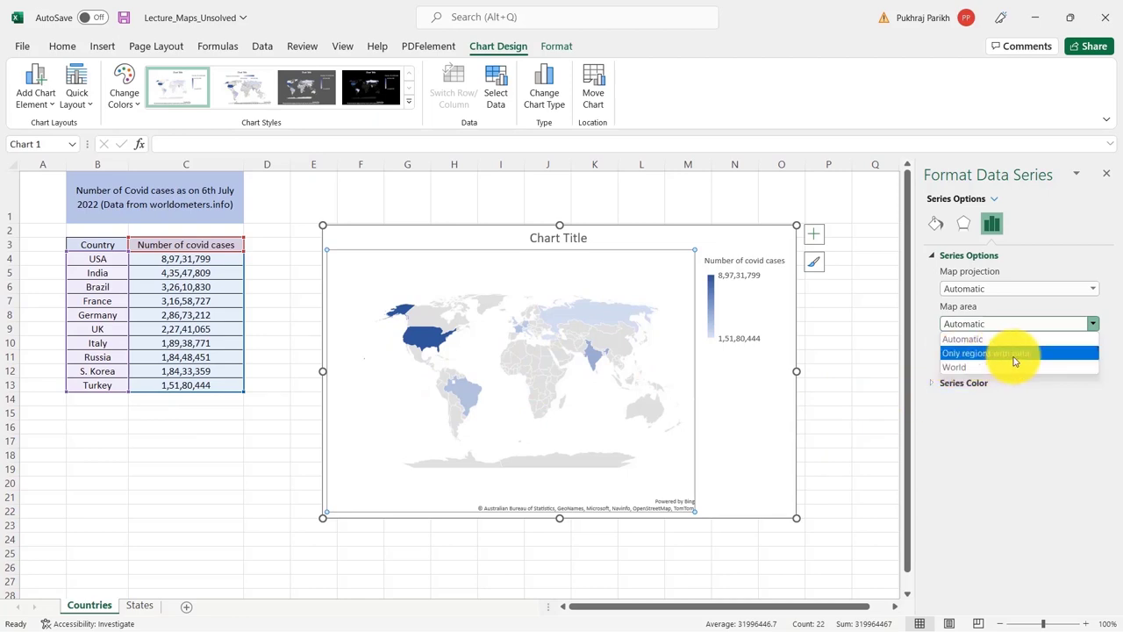
mouse_move(954, 367)
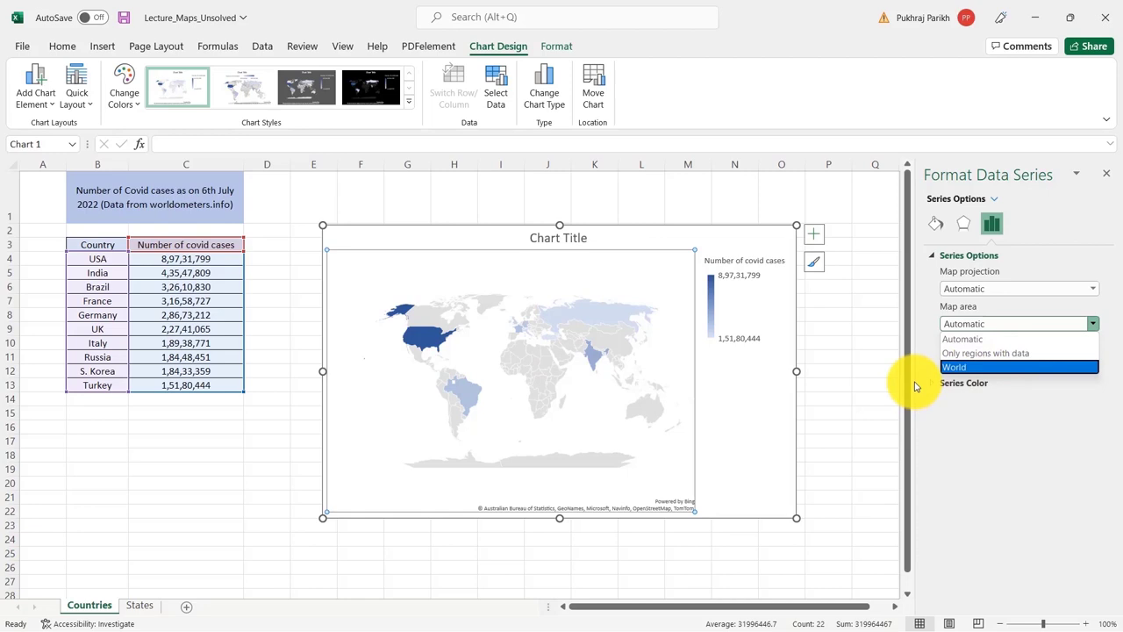
mouse_move(905, 358)
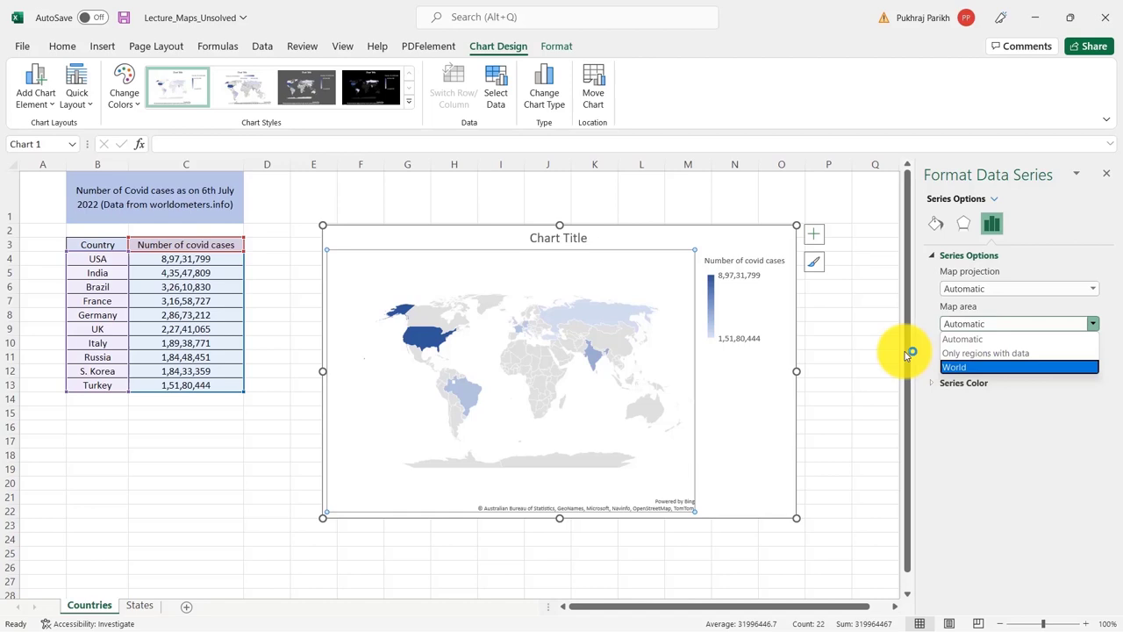
mouse_move(909, 351)
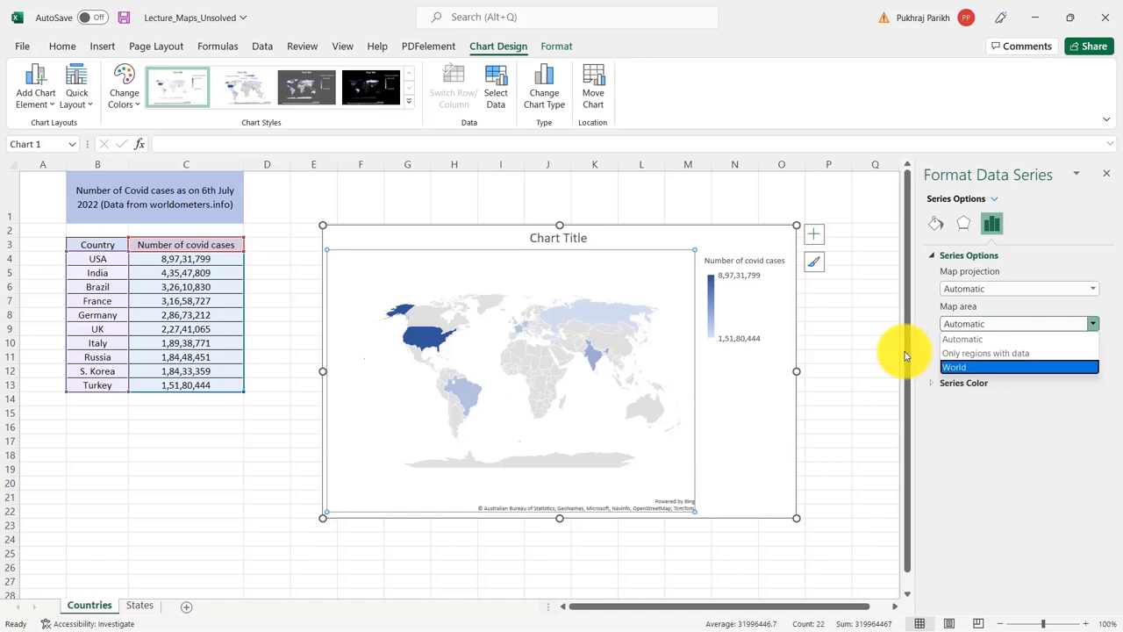
mouse_move(783, 430)
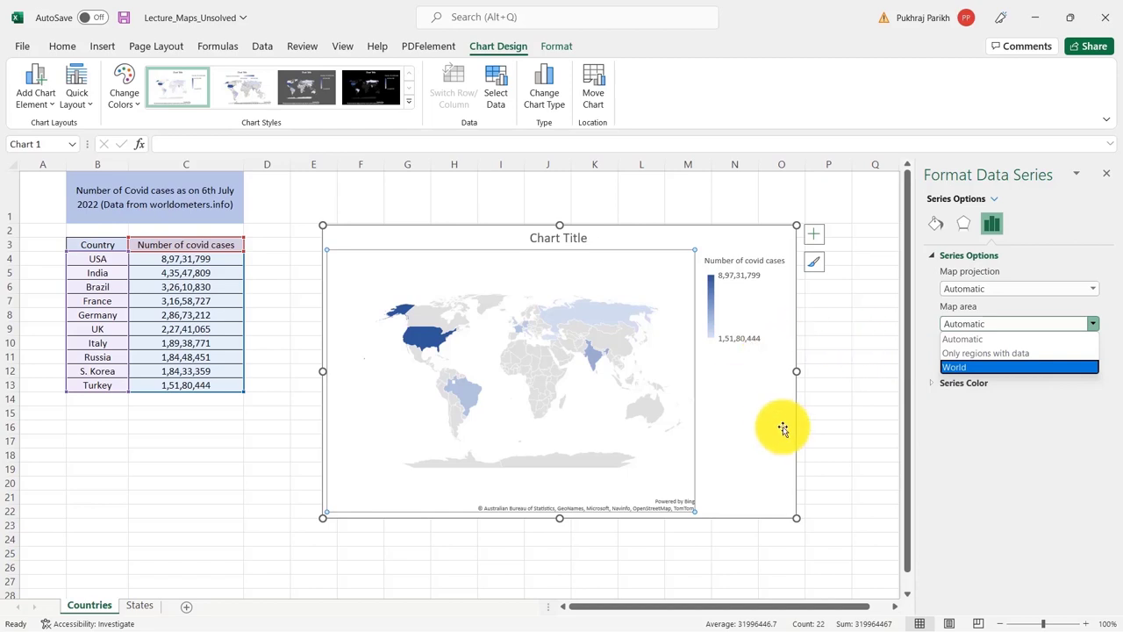
mouse_move(810, 410)
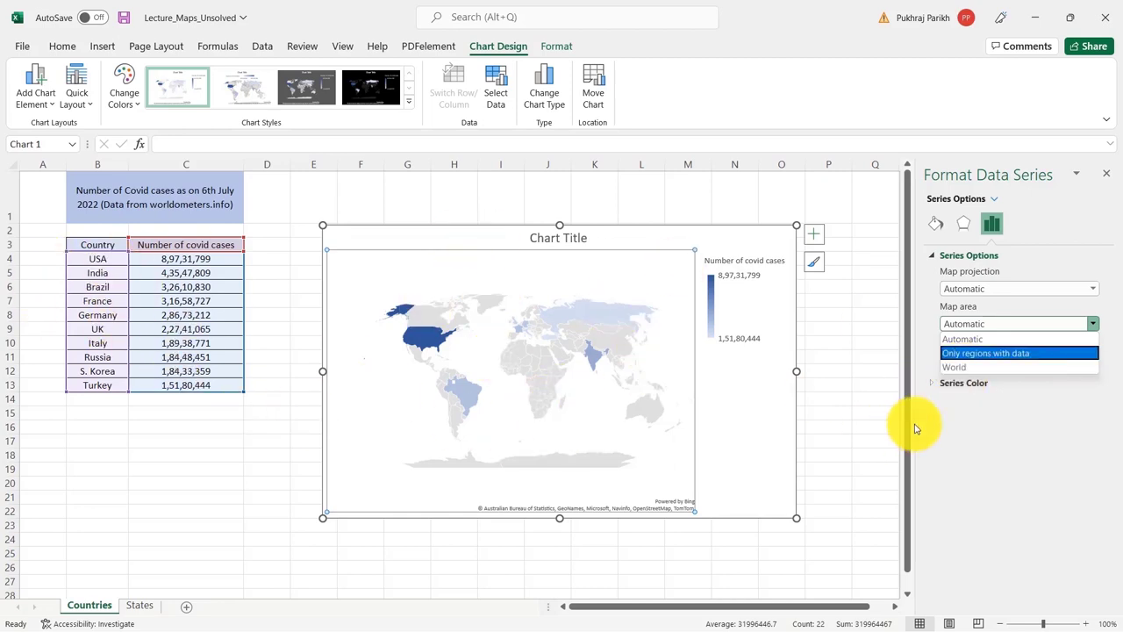
mouse_move(957, 366)
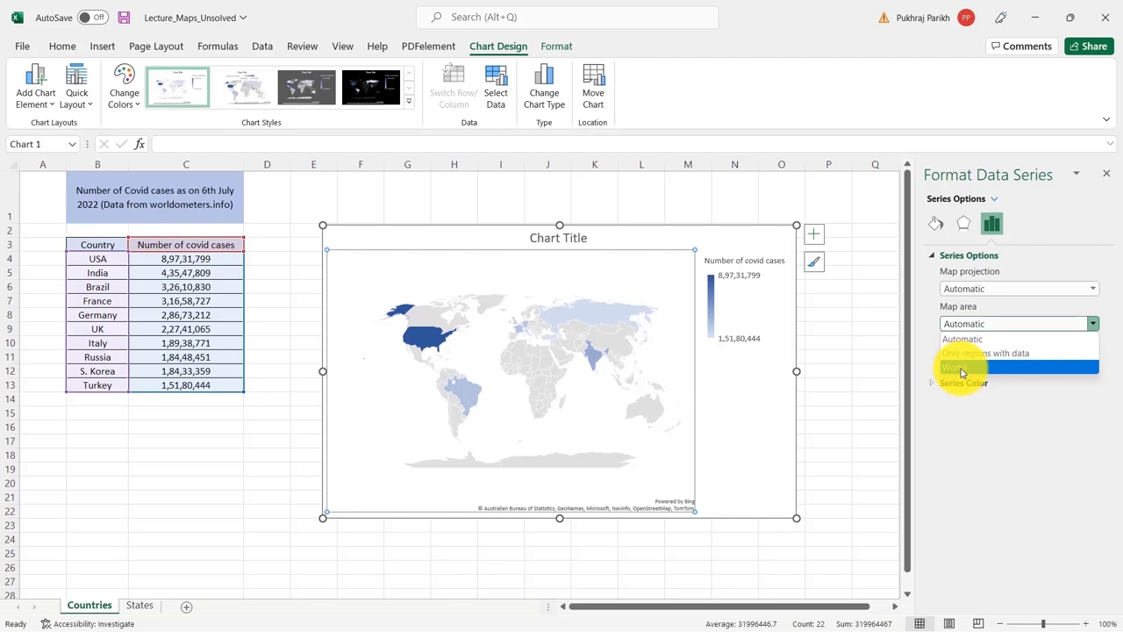
mouse_move(958, 339)
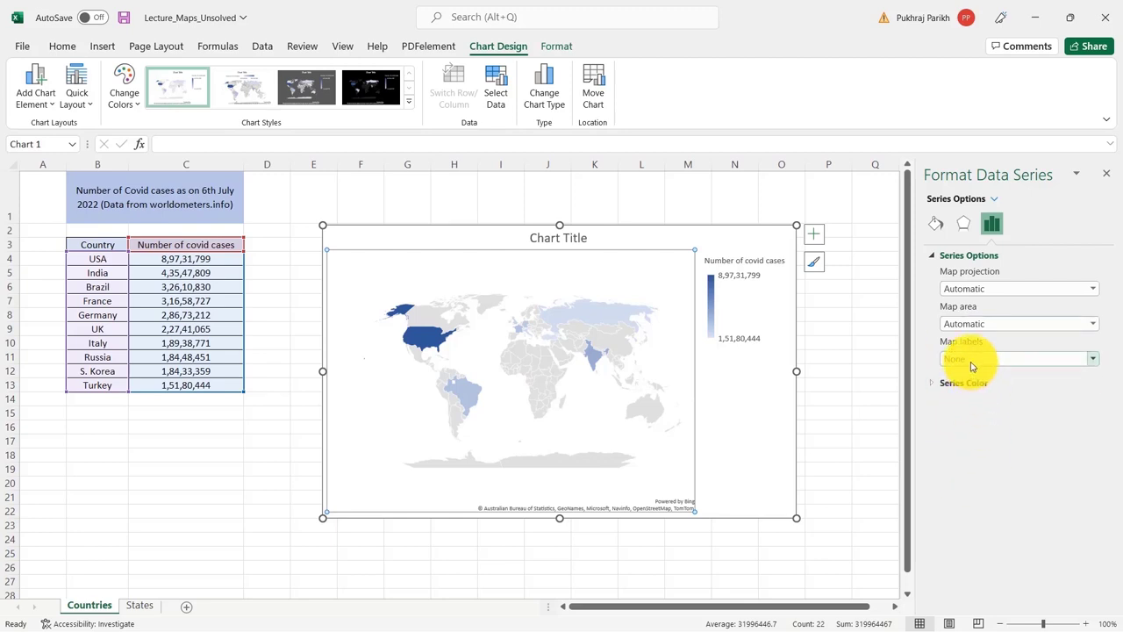
- Set the map labels to Best fit only after trying Show all
left_click(1091, 358)
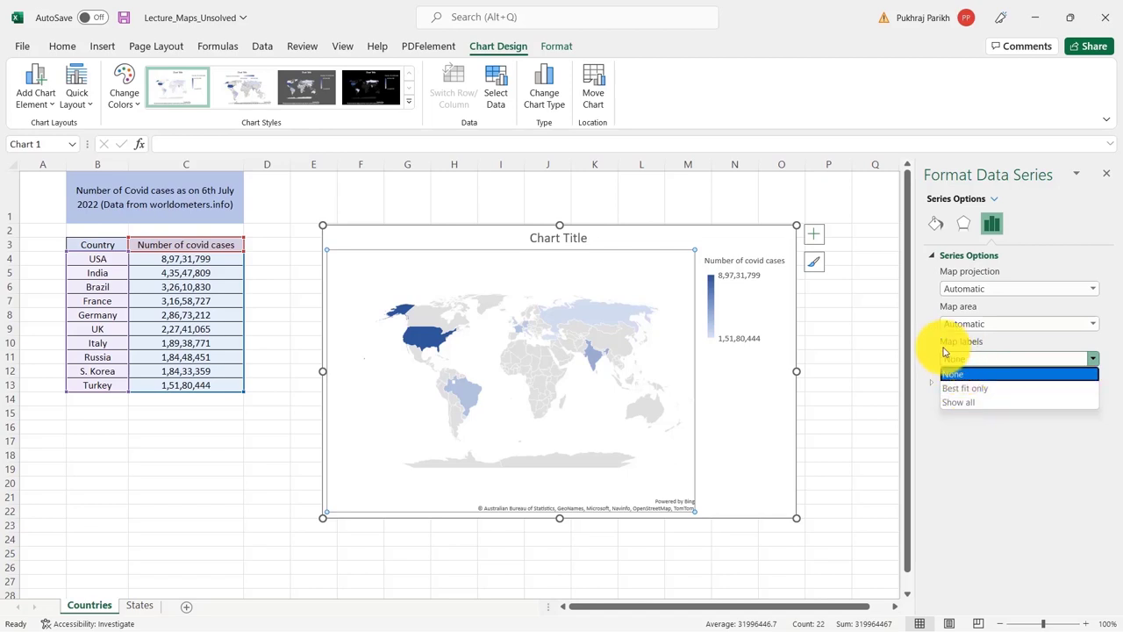
mouse_move(965, 345)
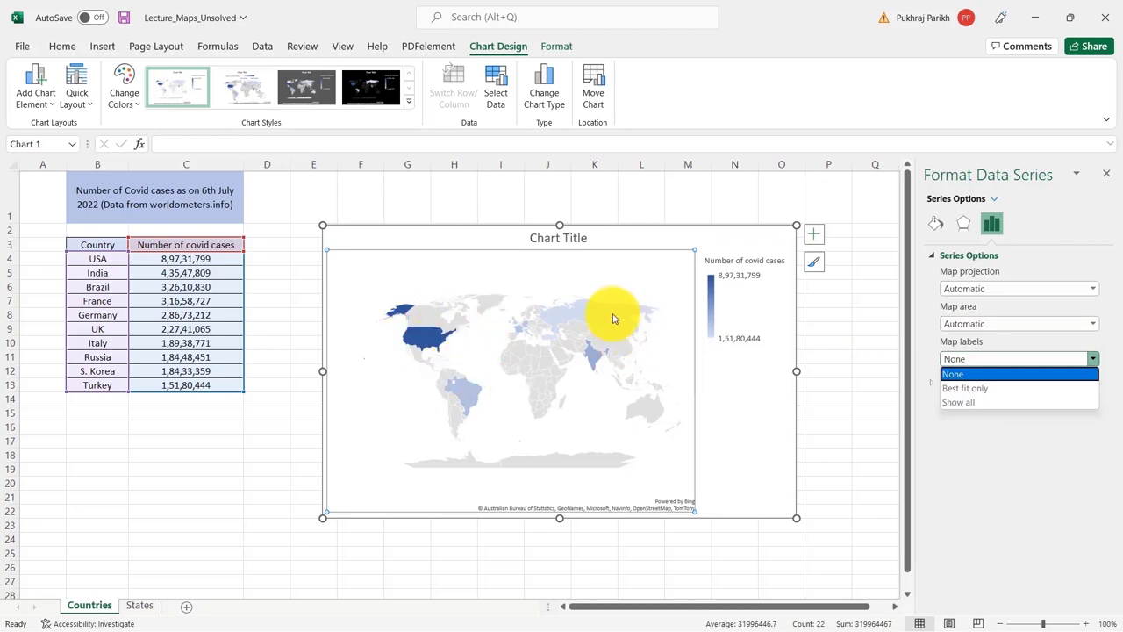
left_click(957, 401)
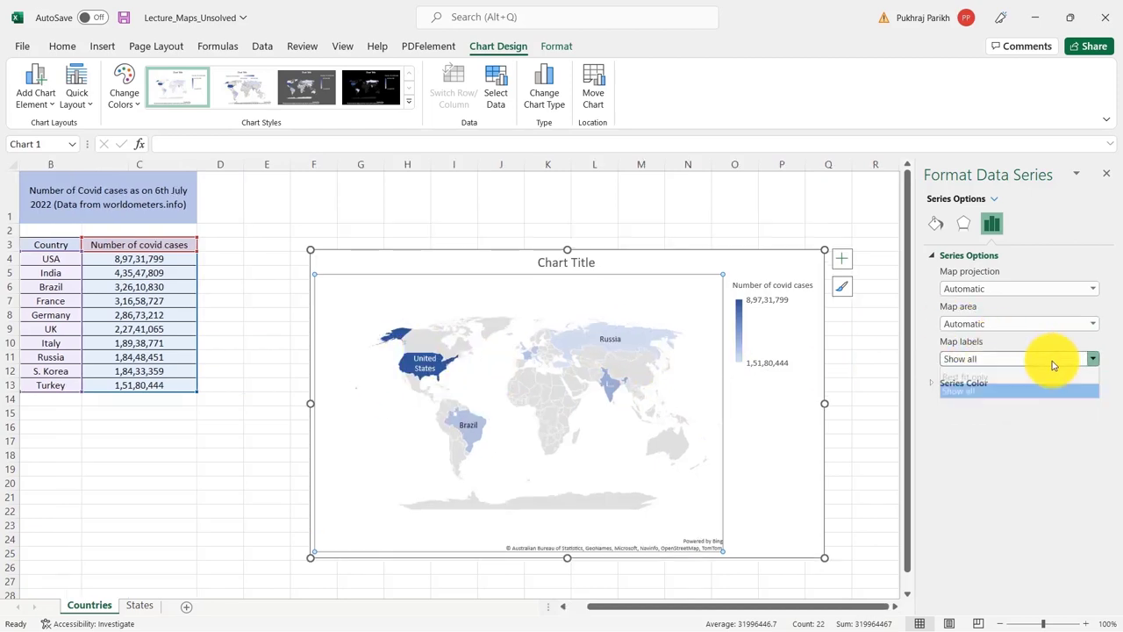
left_click(1092, 359)
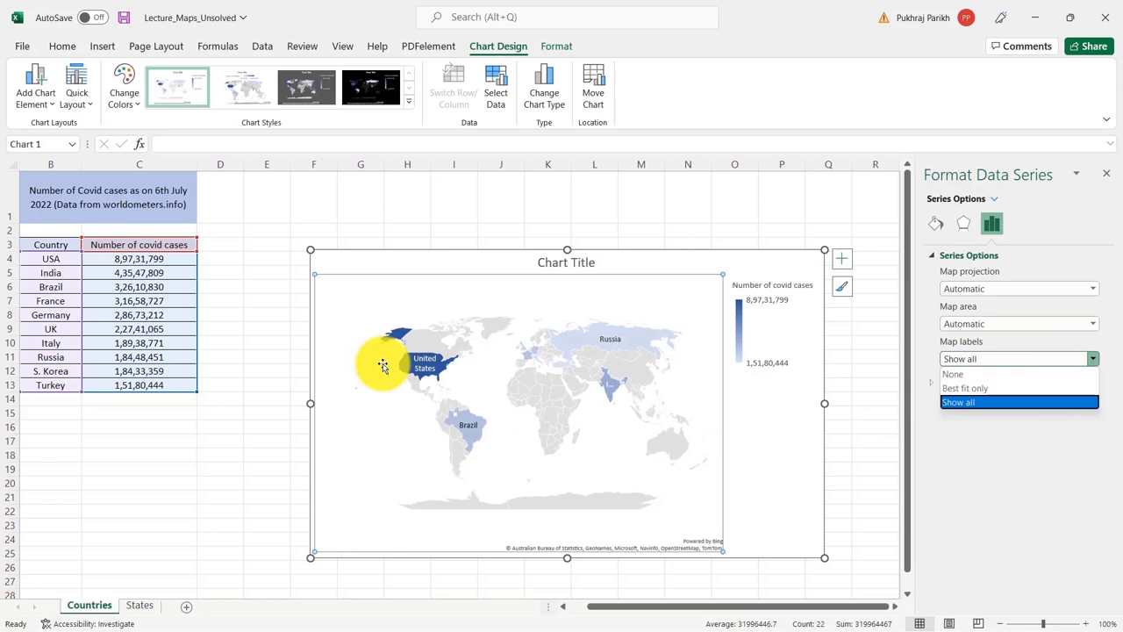
mouse_move(679, 430)
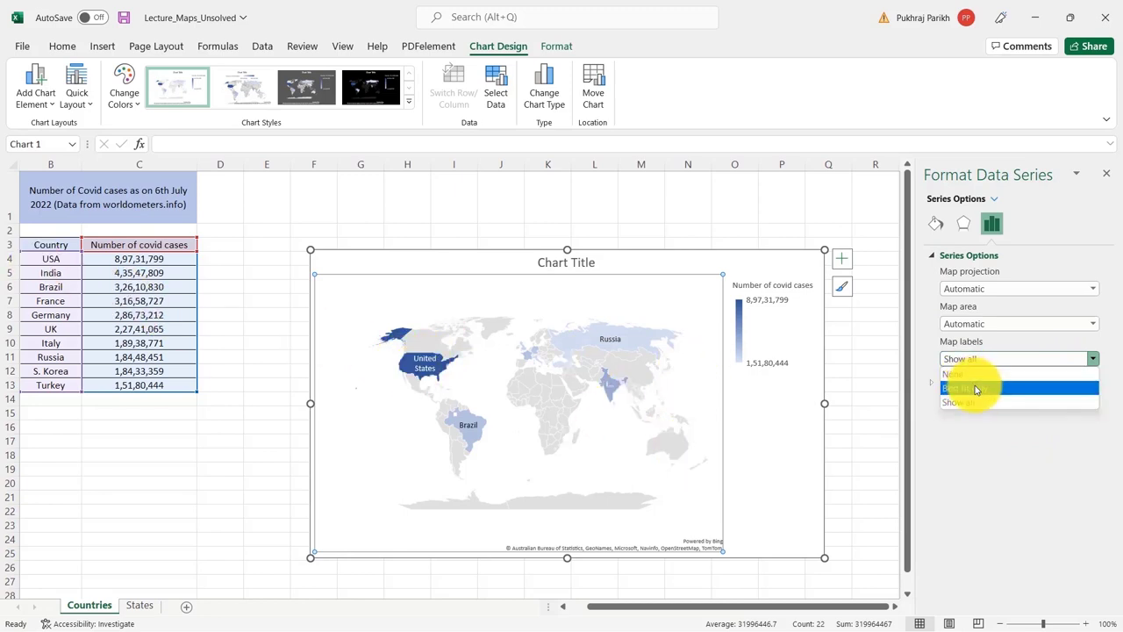
left_click(966, 388)
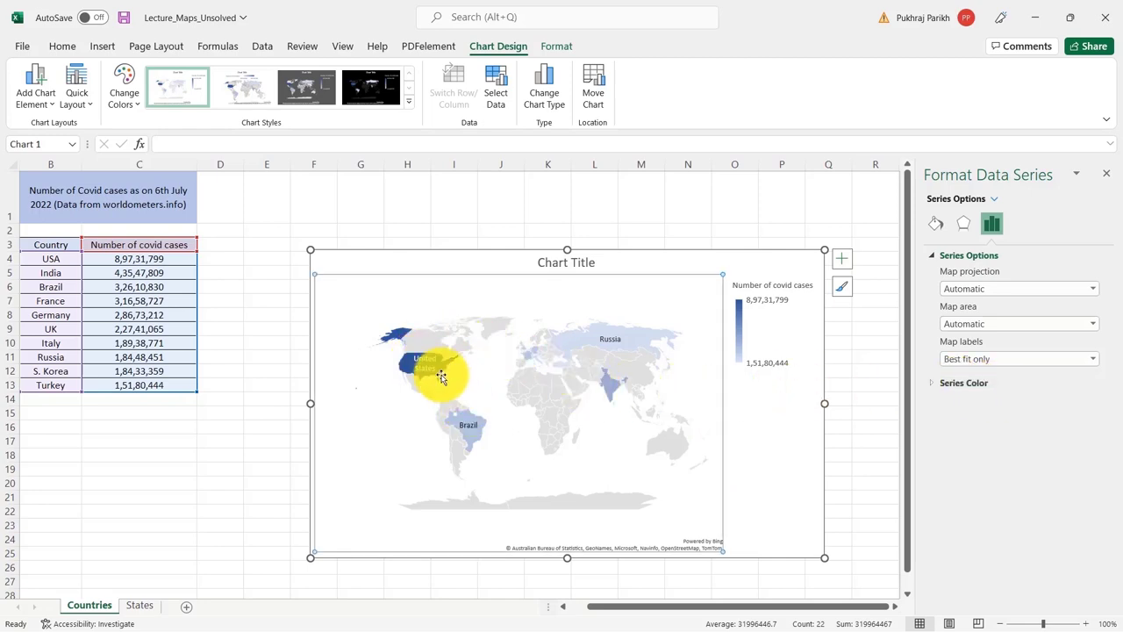
mouse_move(615, 351)
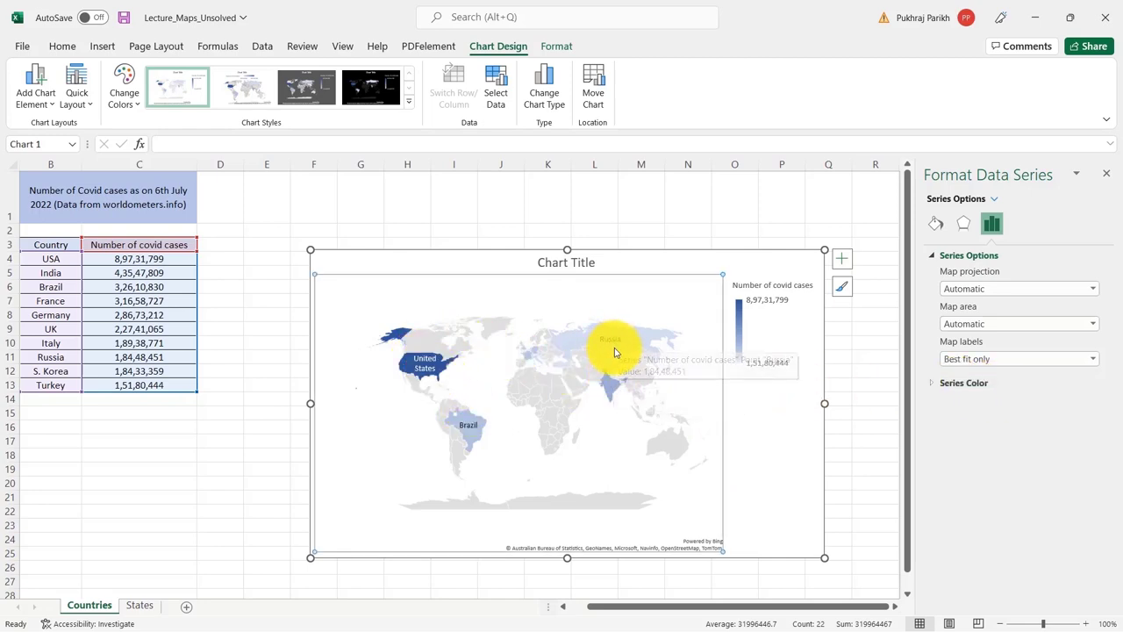
mouse_move(615, 386)
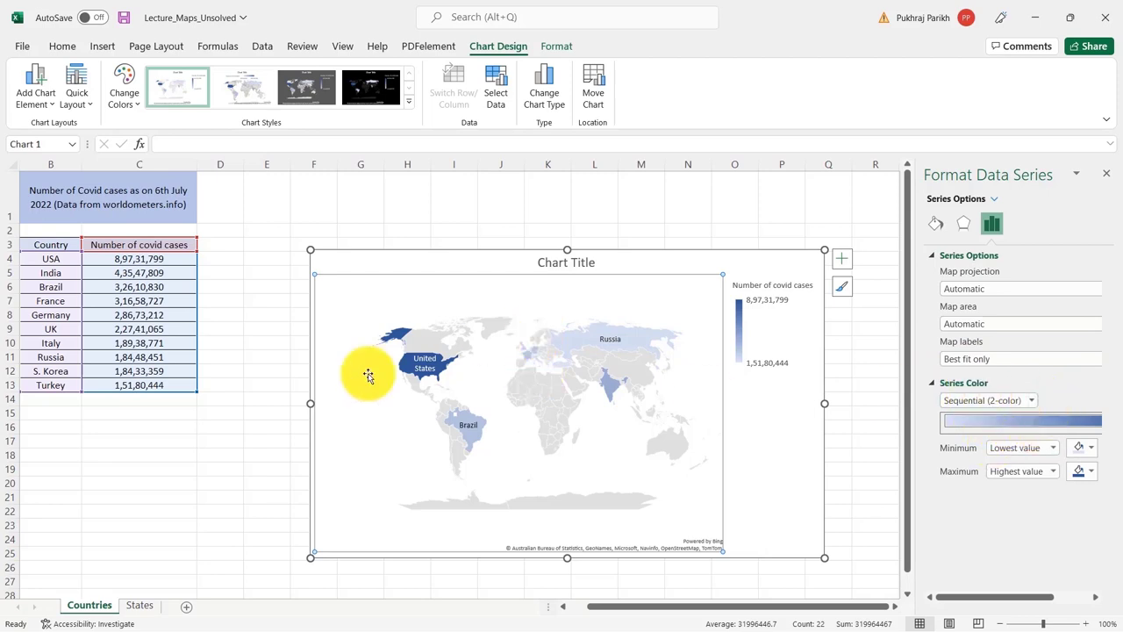
mouse_move(720, 394)
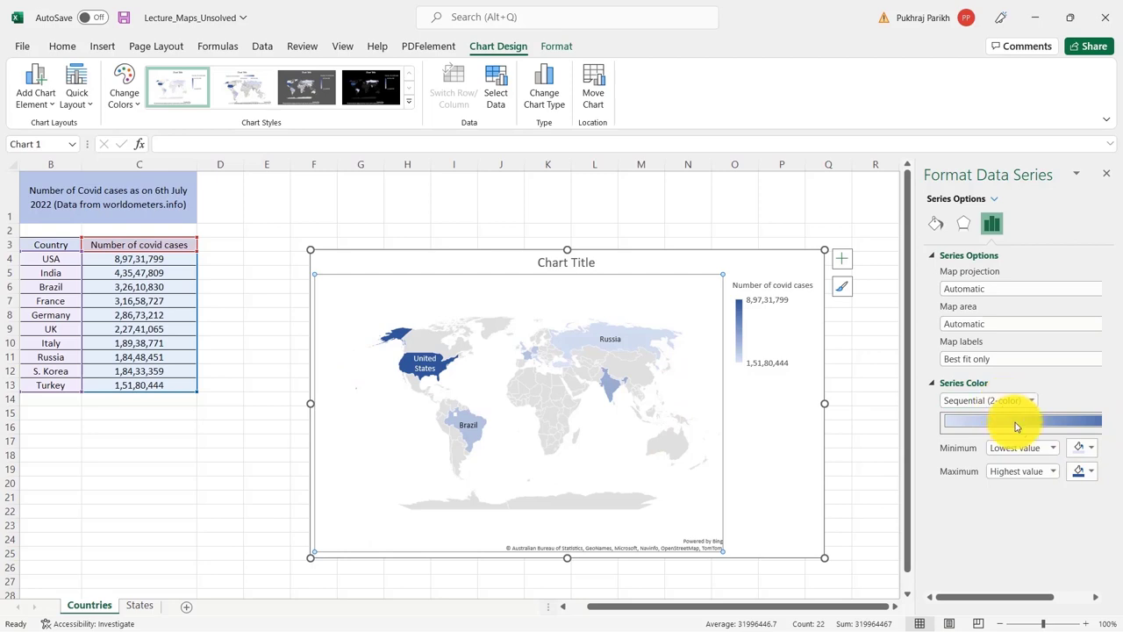
mouse_move(1081, 448)
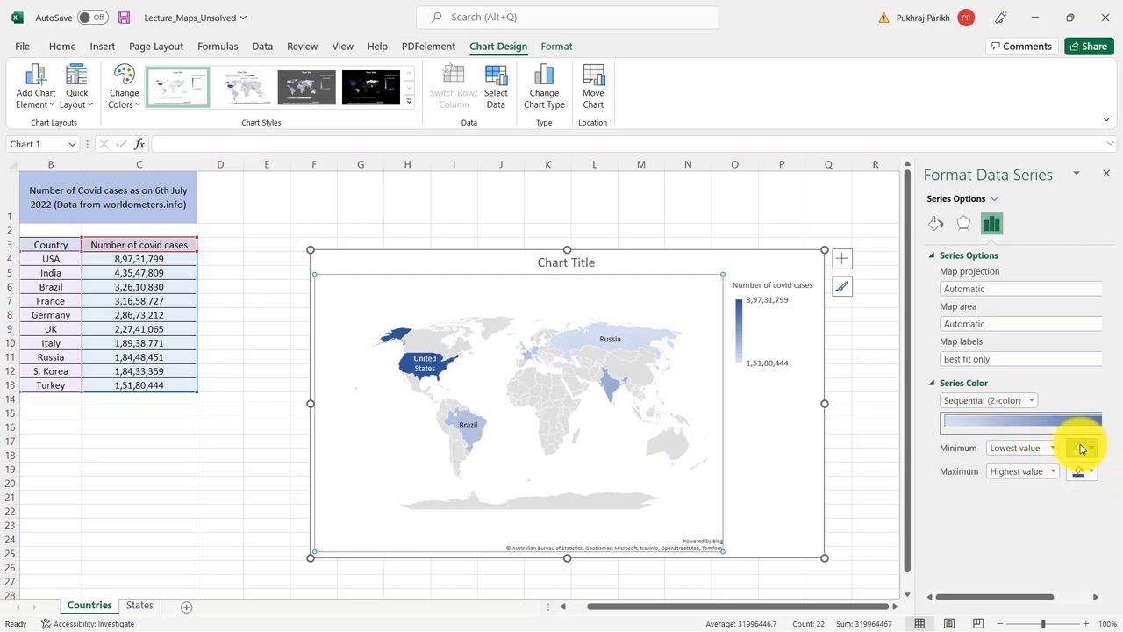
mouse_move(1072, 509)
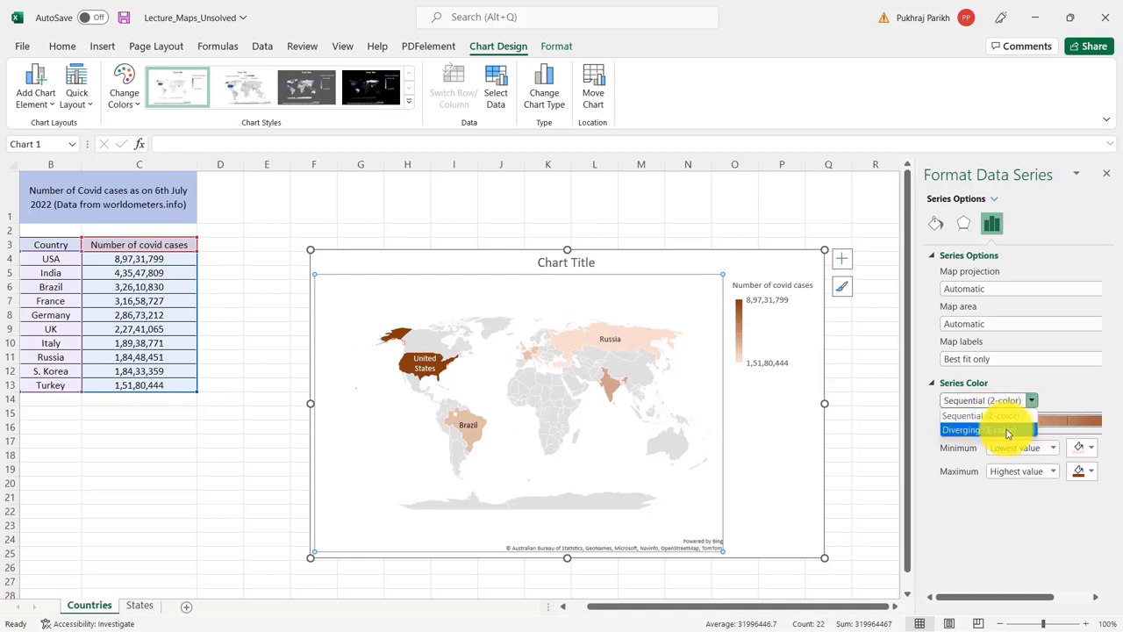
- Use a Diverging (3-color) scale with green minimum, yellow midpoint and red maximum
left_click(961, 429)
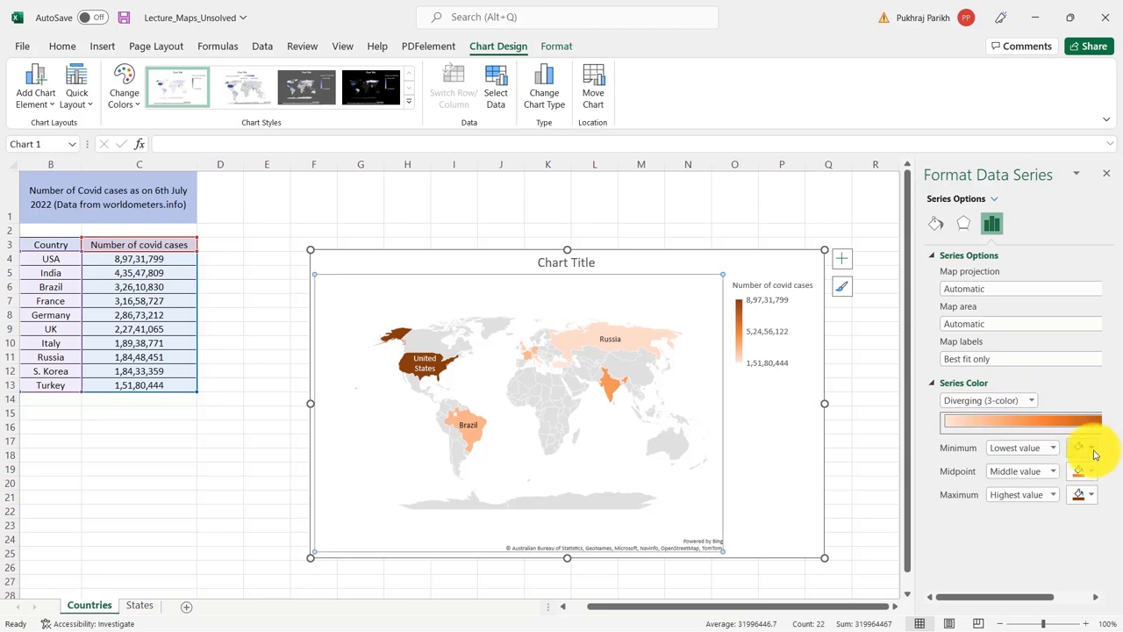
mouse_move(1092, 467)
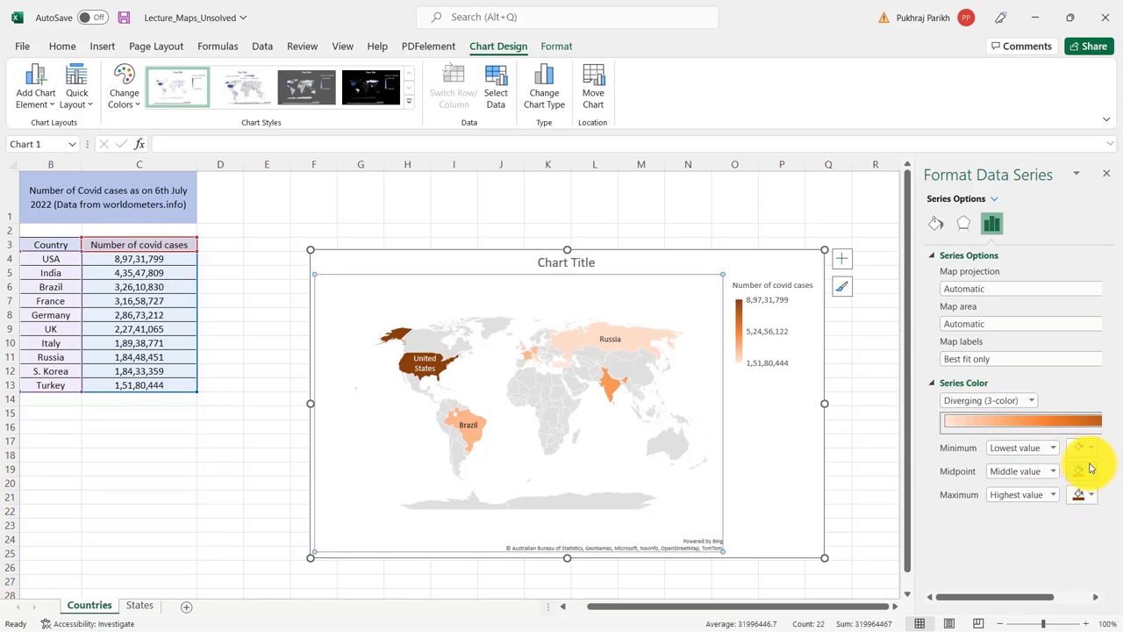
left_click(1090, 447)
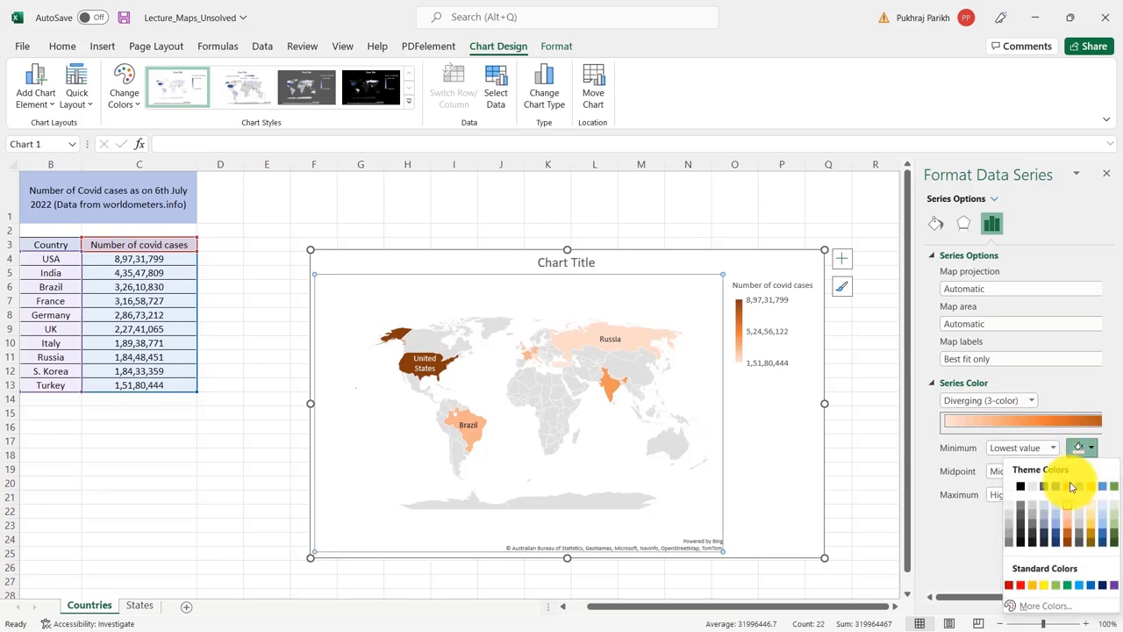
mouse_move(1084, 526)
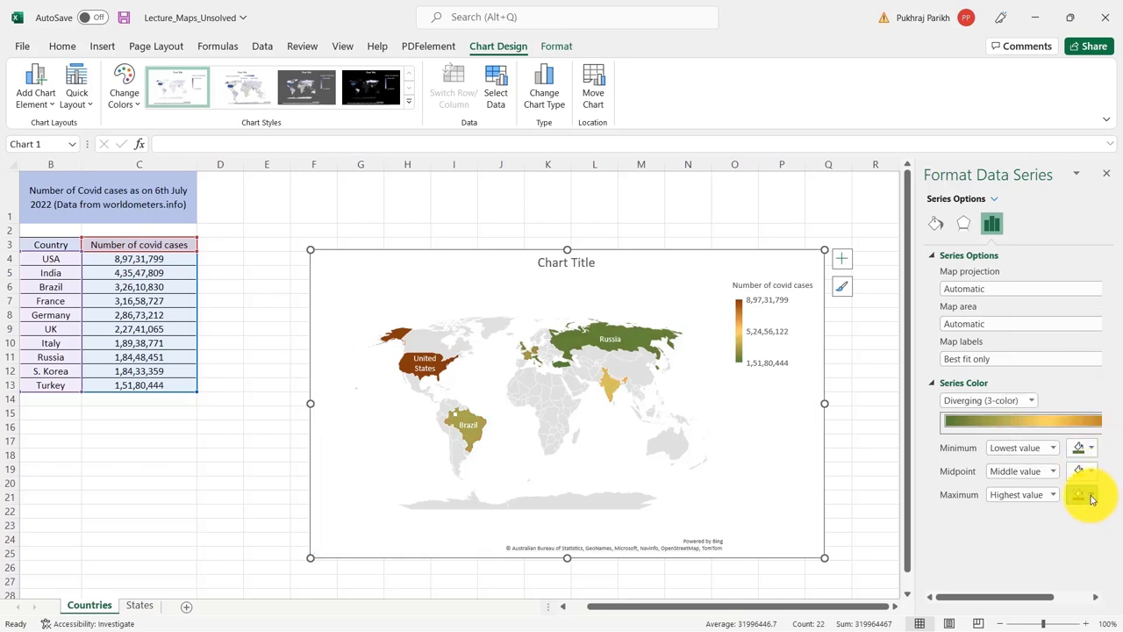
left_click(1079, 494)
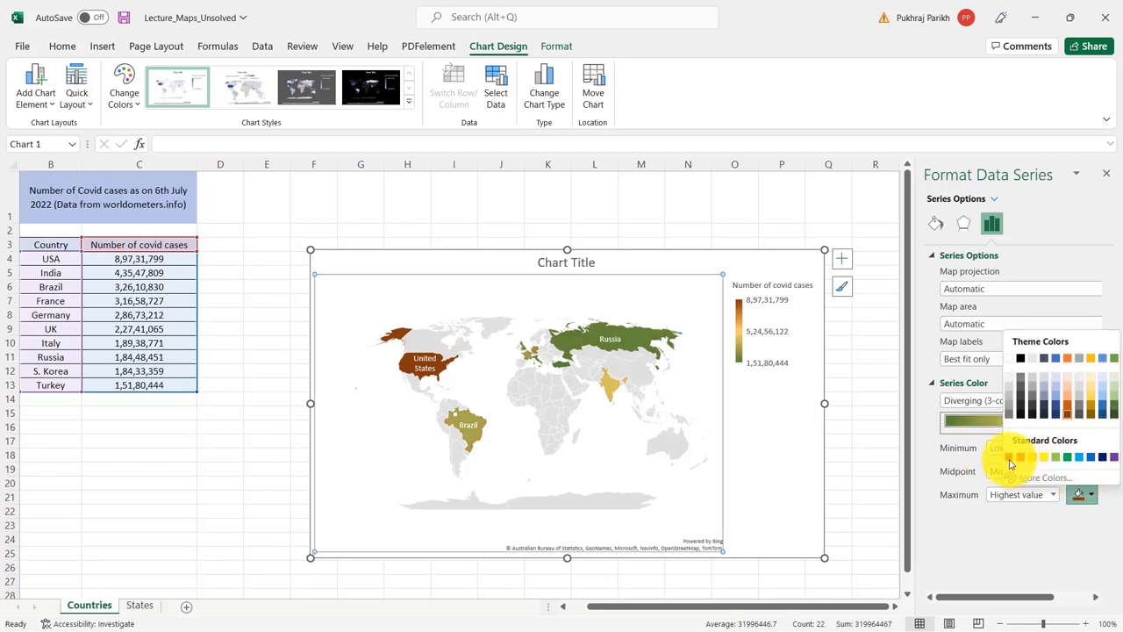
left_click(1020, 456)
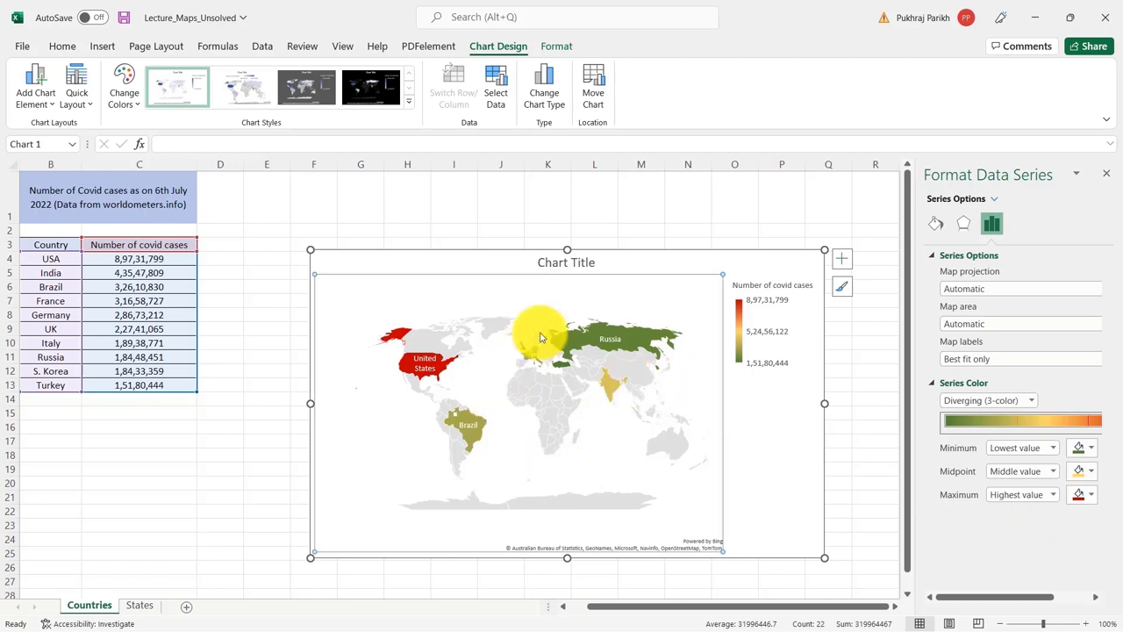
mouse_move(741, 388)
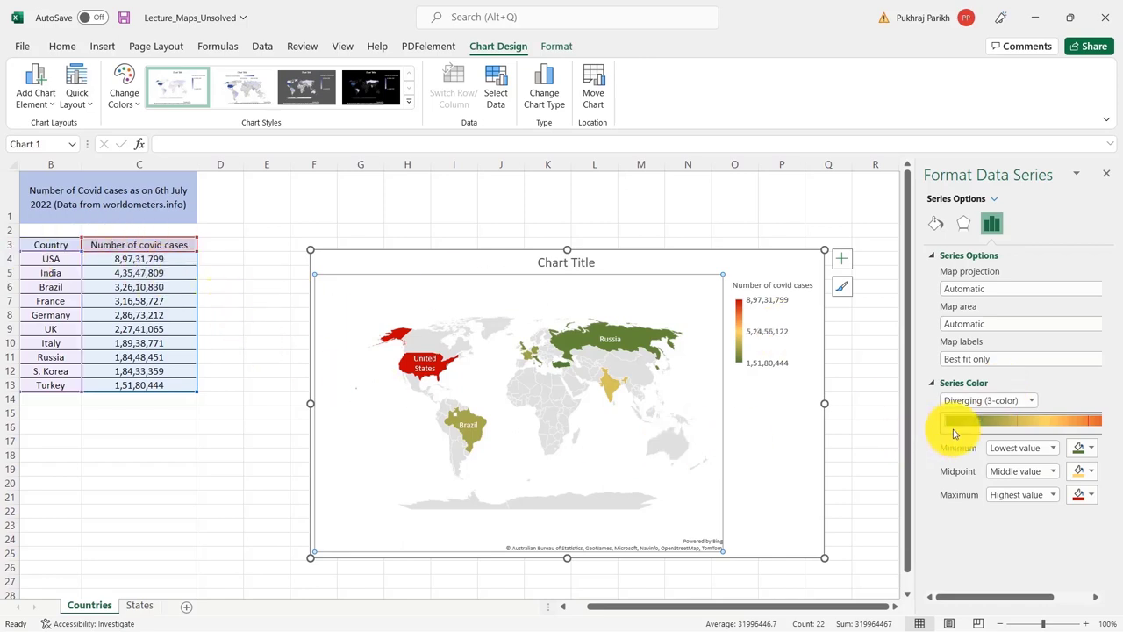
left_click(955, 430)
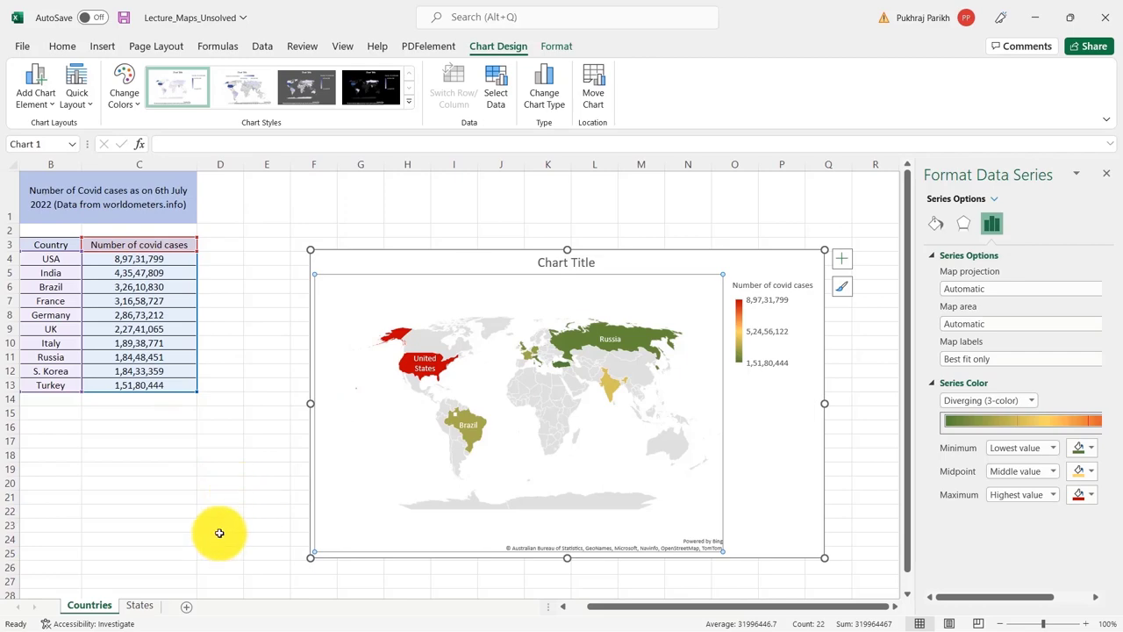
mouse_move(153, 605)
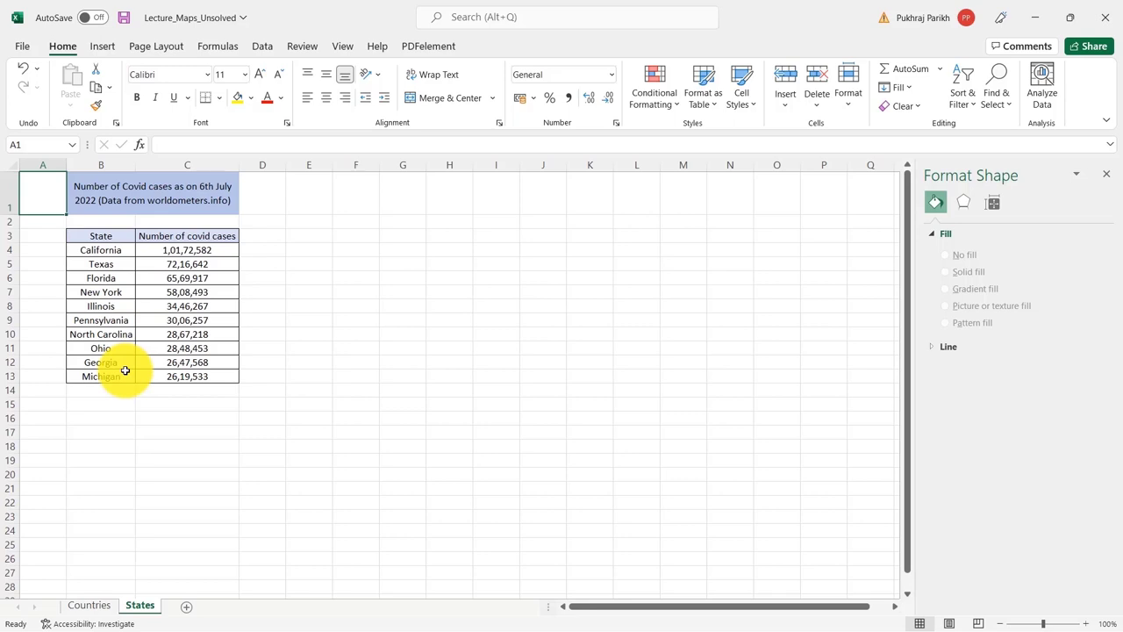
mouse_move(139, 334)
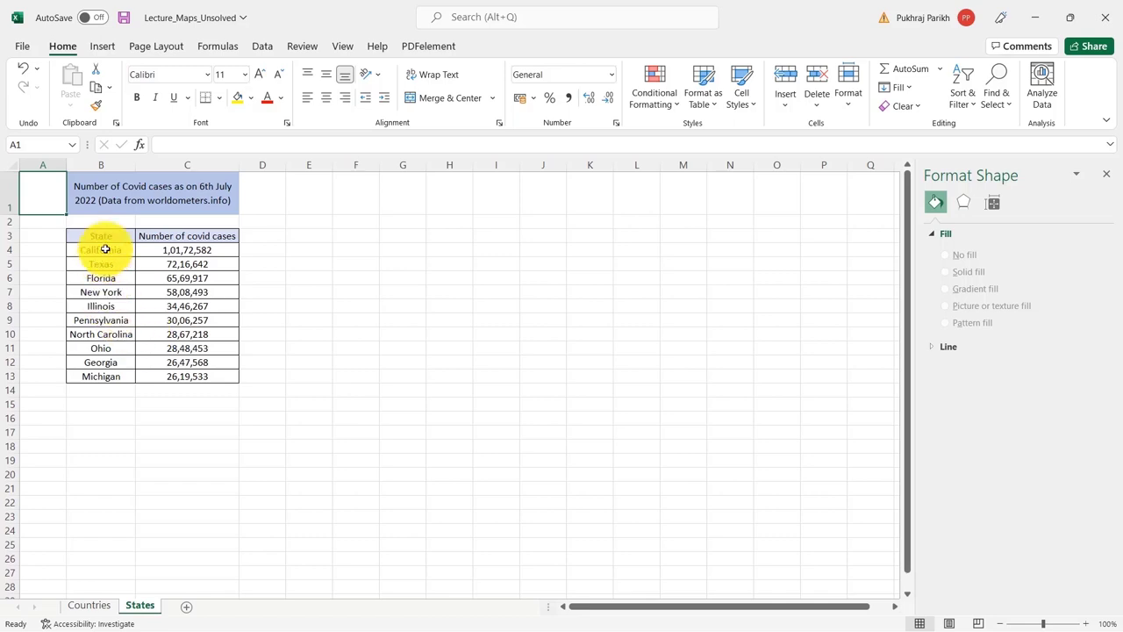
- Insert a filled map of the state and case-count table B3:C13 on the States sheet
left_click_drag(101, 235, 187, 375)
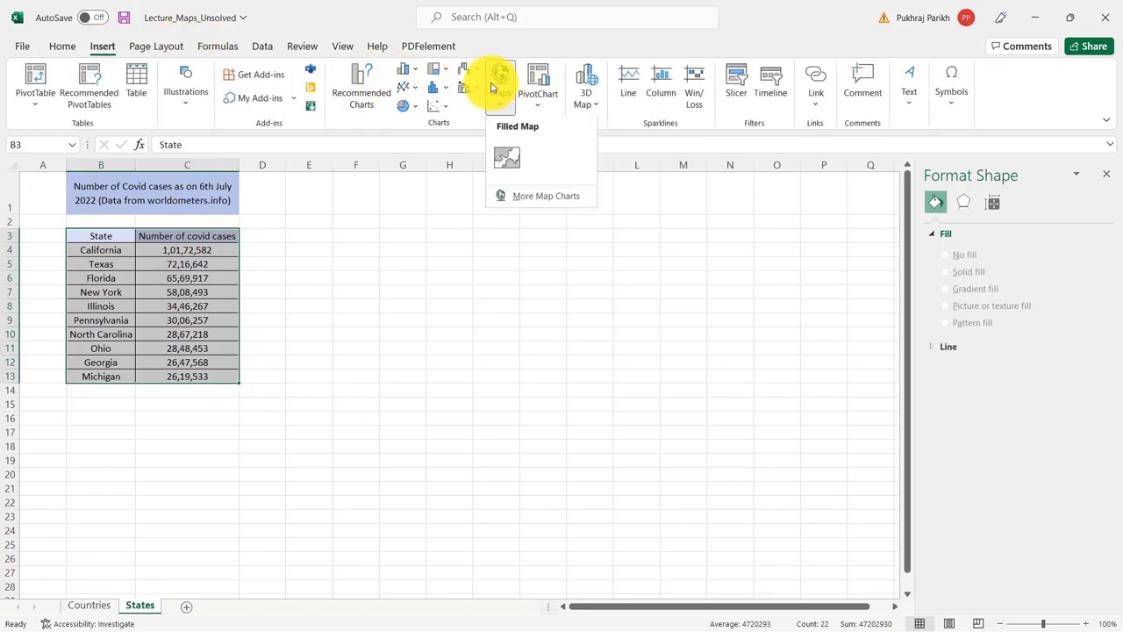
left_click(507, 158)
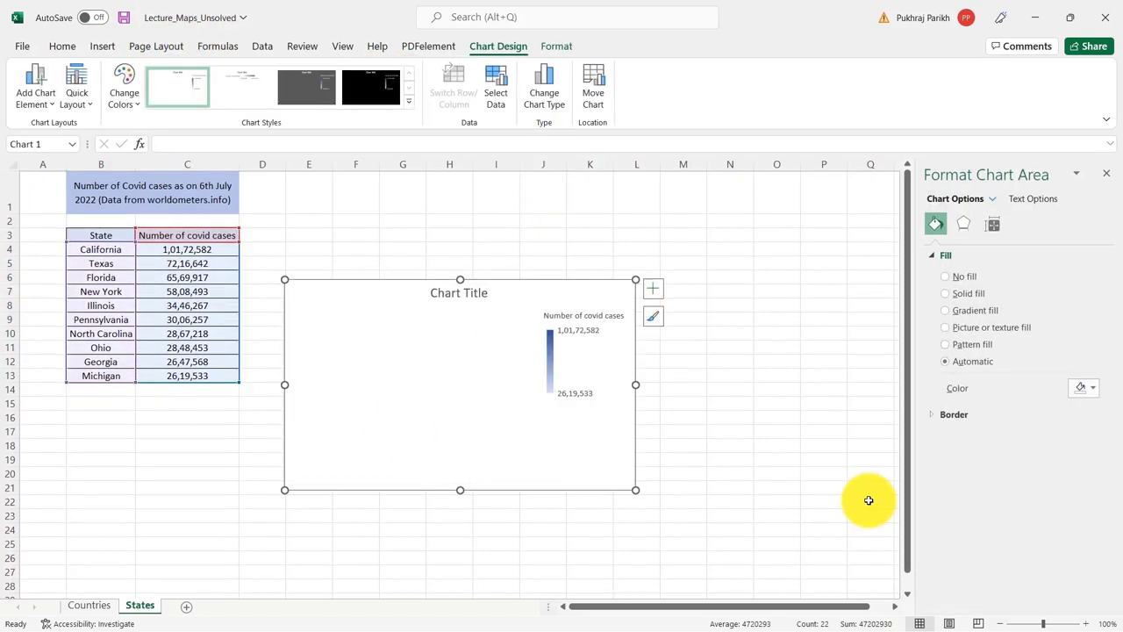
- Show the states map series' options and list the map area choices
left_click(177, 86)
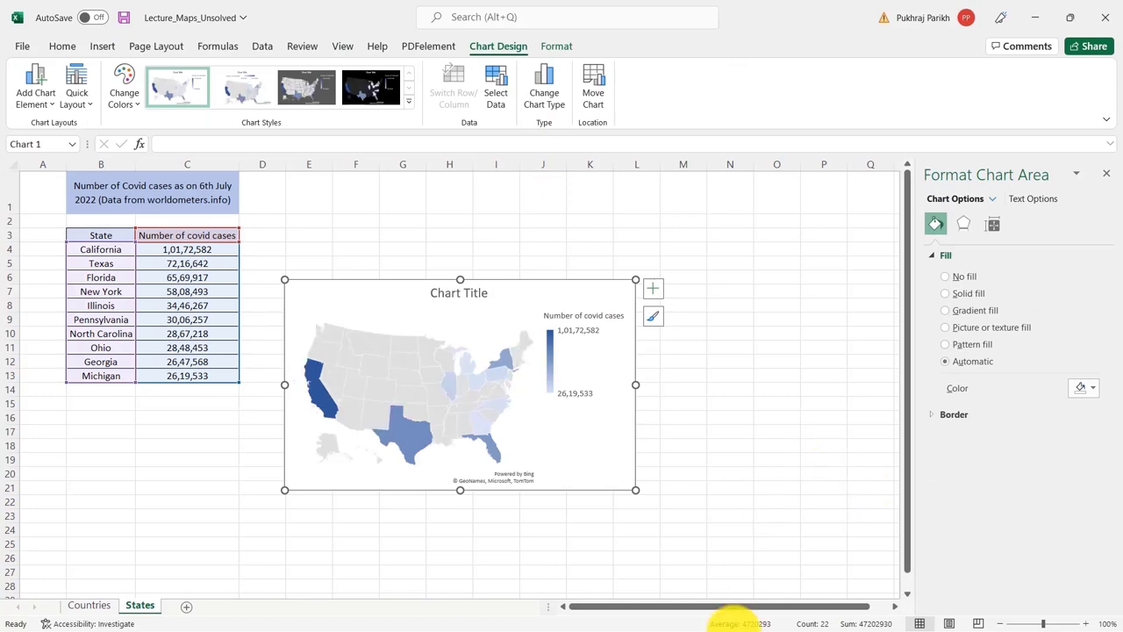
mouse_move(411, 388)
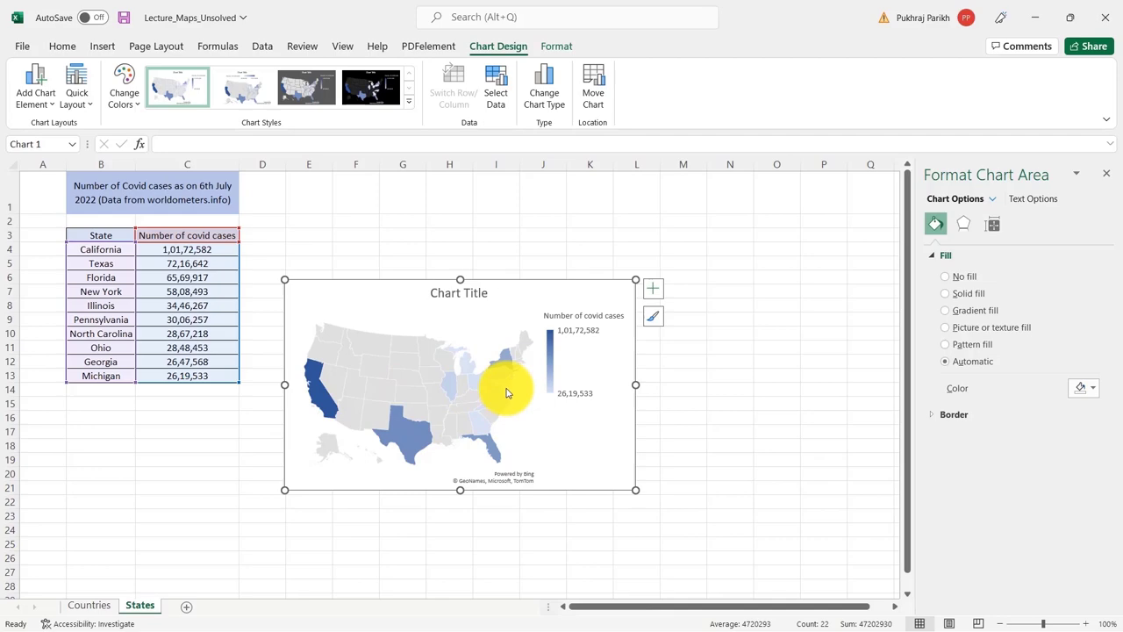
mouse_move(532, 379)
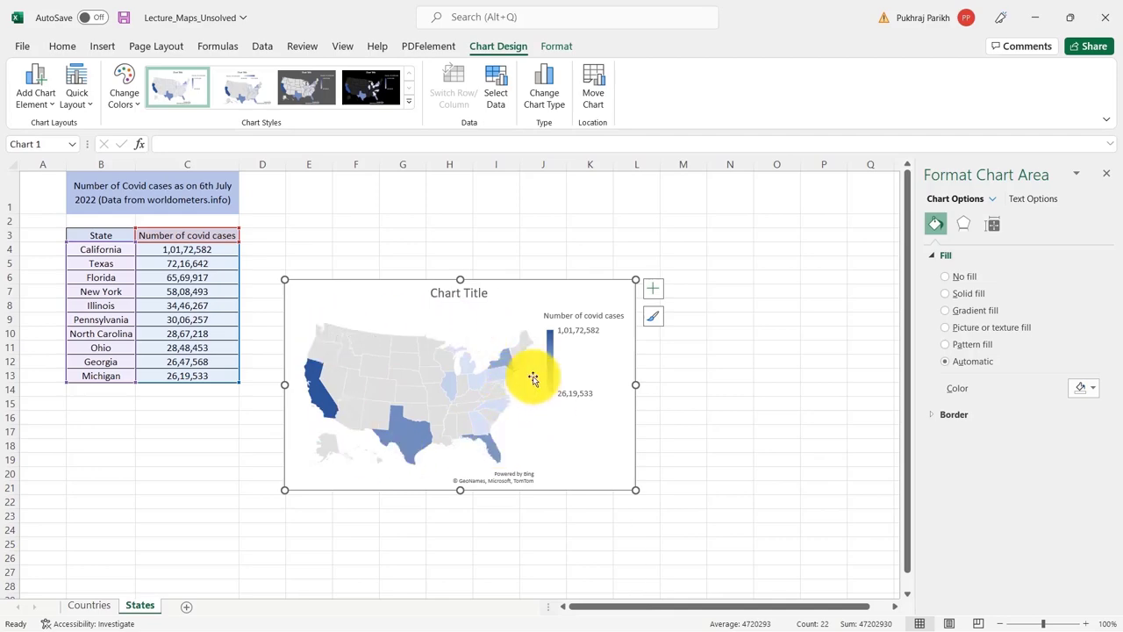
right_click(533, 379)
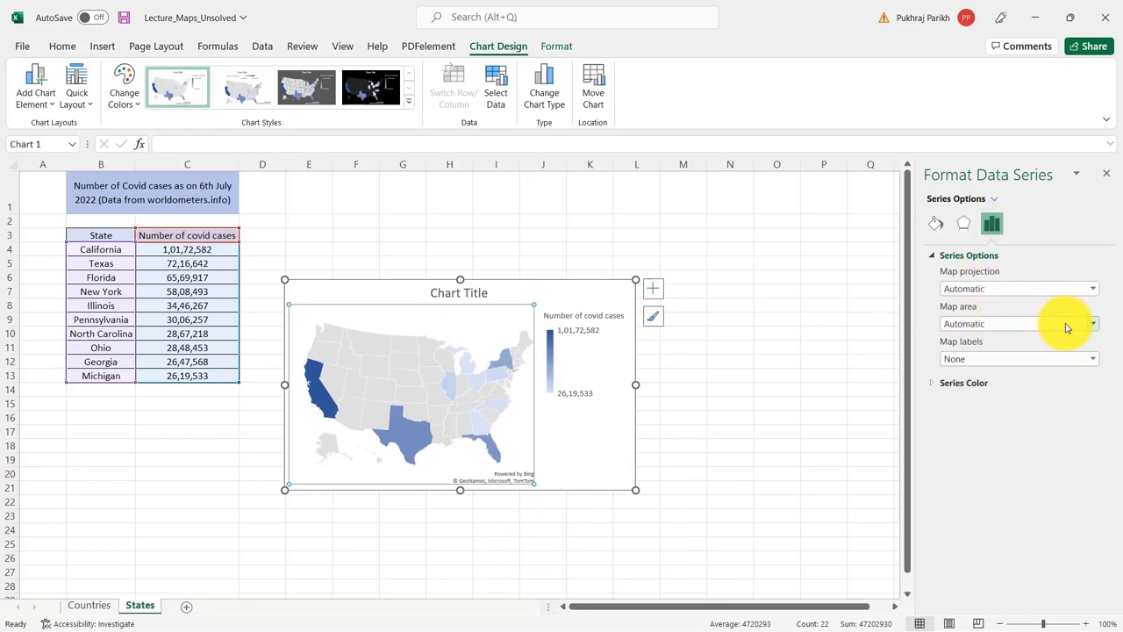
left_click(1092, 323)
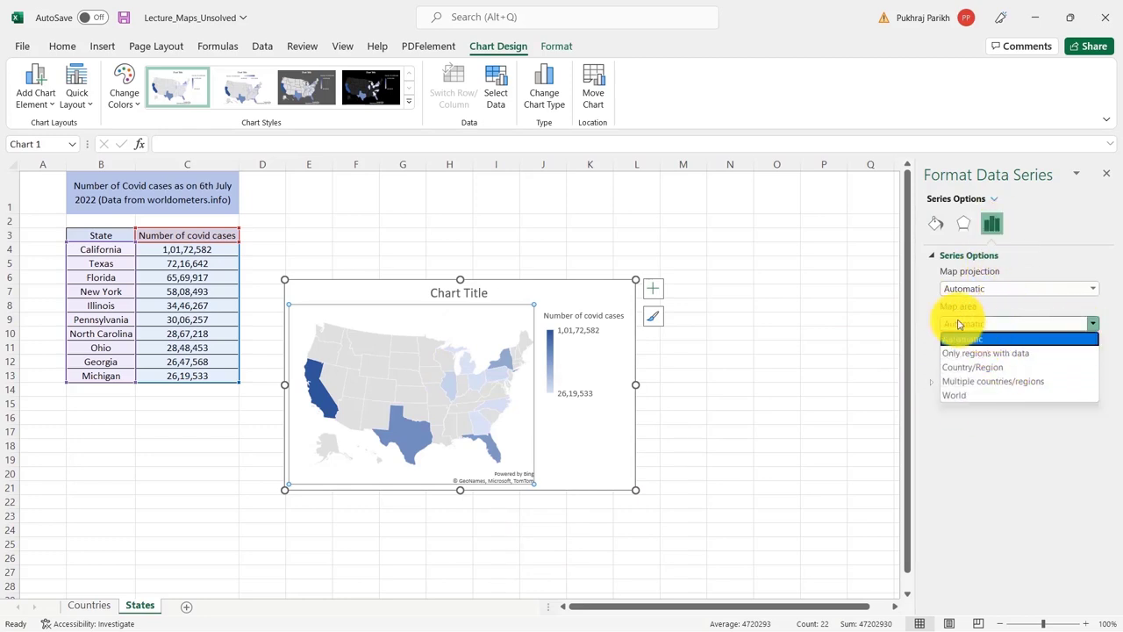
mouse_move(972, 367)
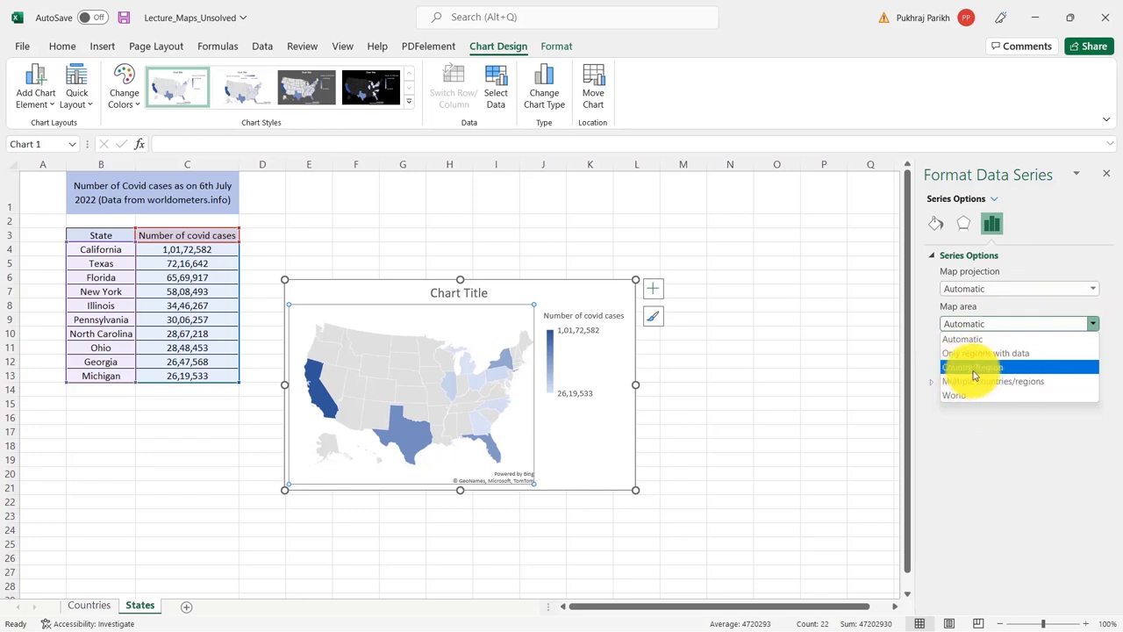
mouse_move(981, 368)
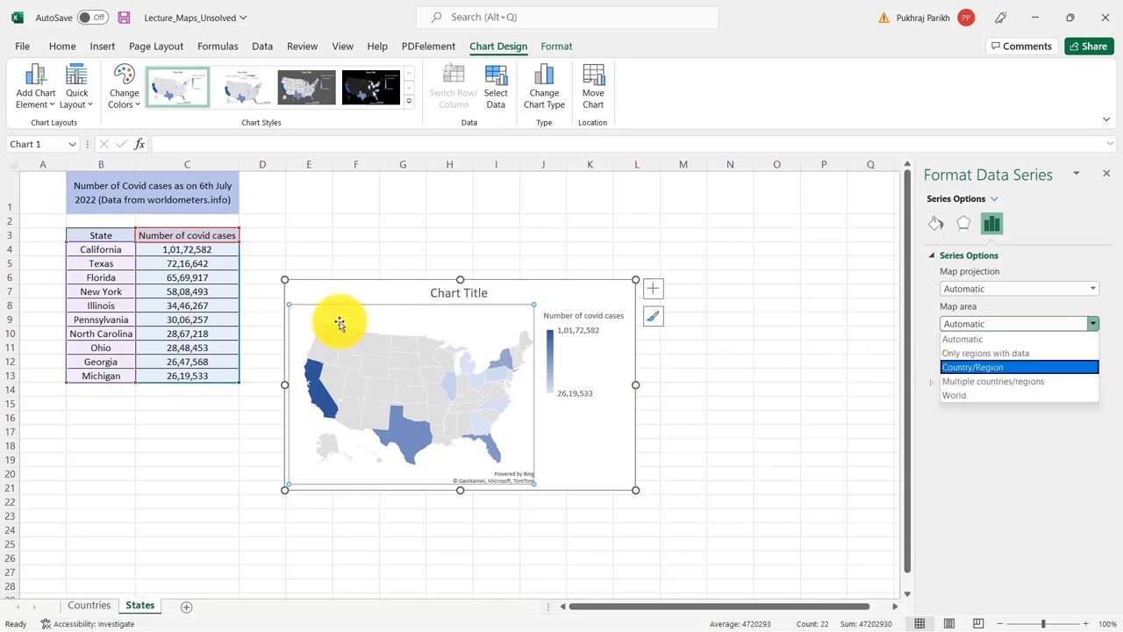
mouse_move(582, 481)
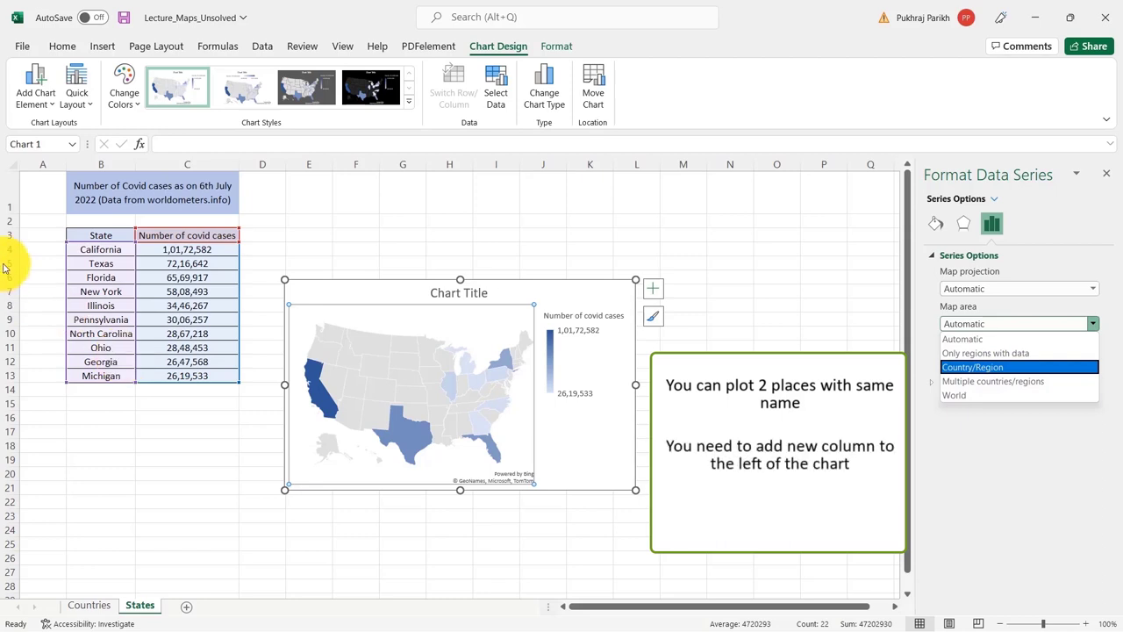
mouse_move(49, 353)
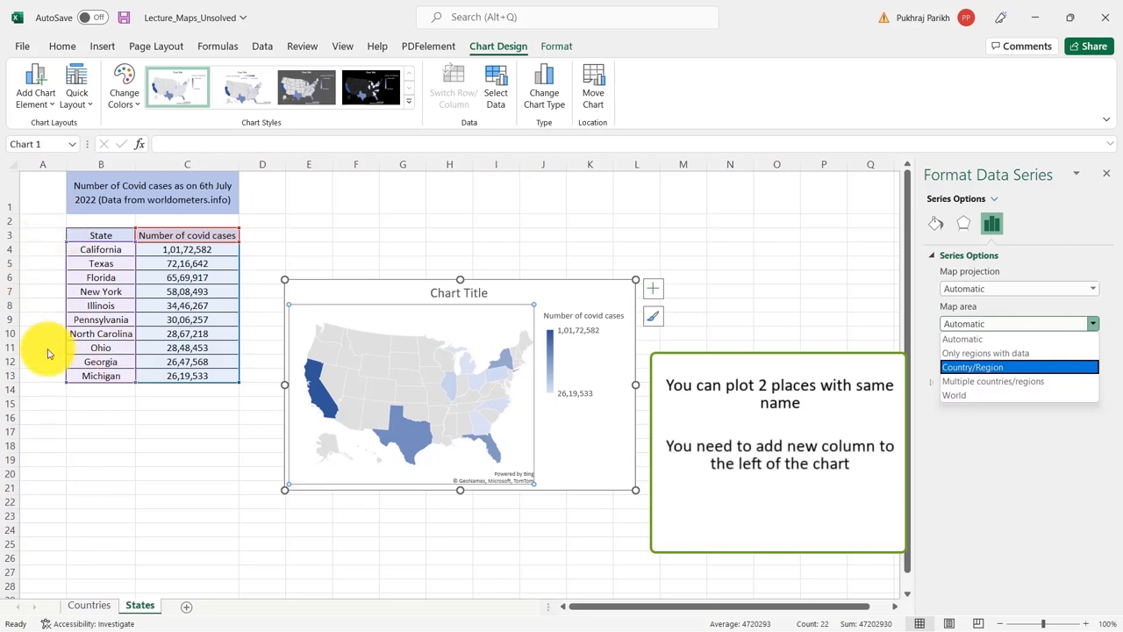